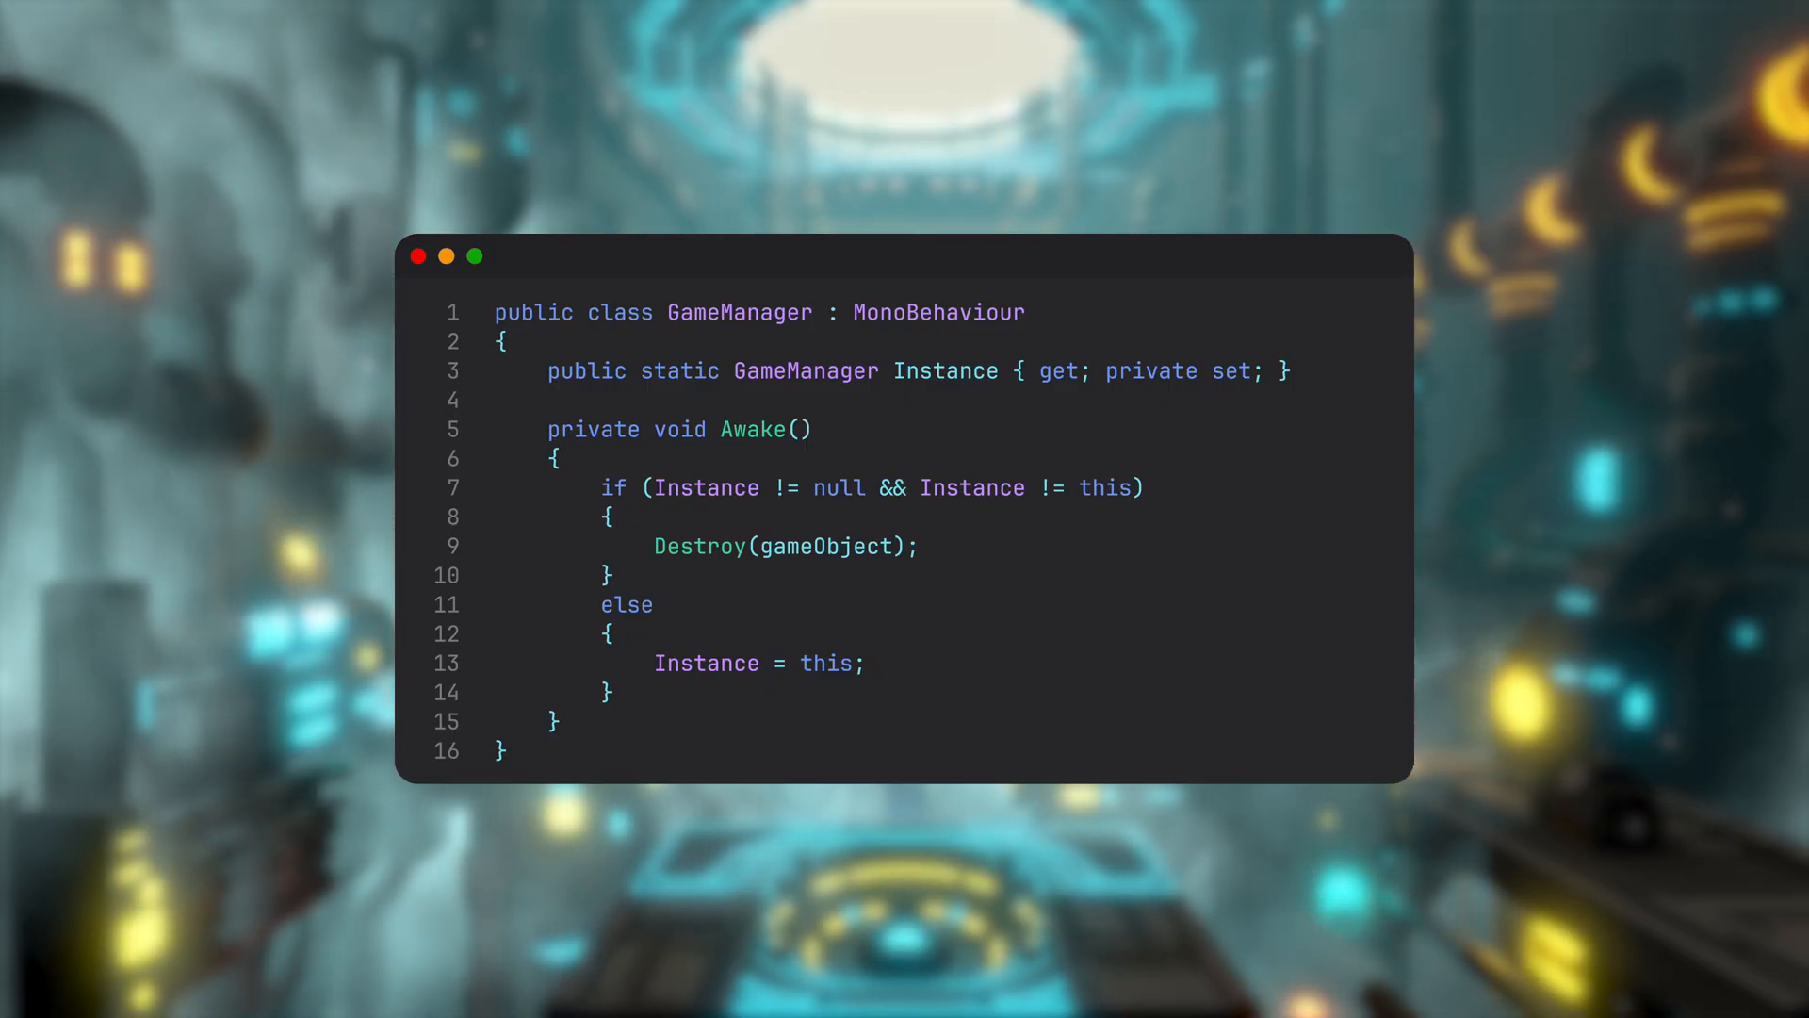
Add DontDestroyOnLoad(gameObject) to GameManager and write SomeRandomClass's OnButtonClick destroying all MonoBehaviours
type("DontDestroyOnLoad(gameObject);")
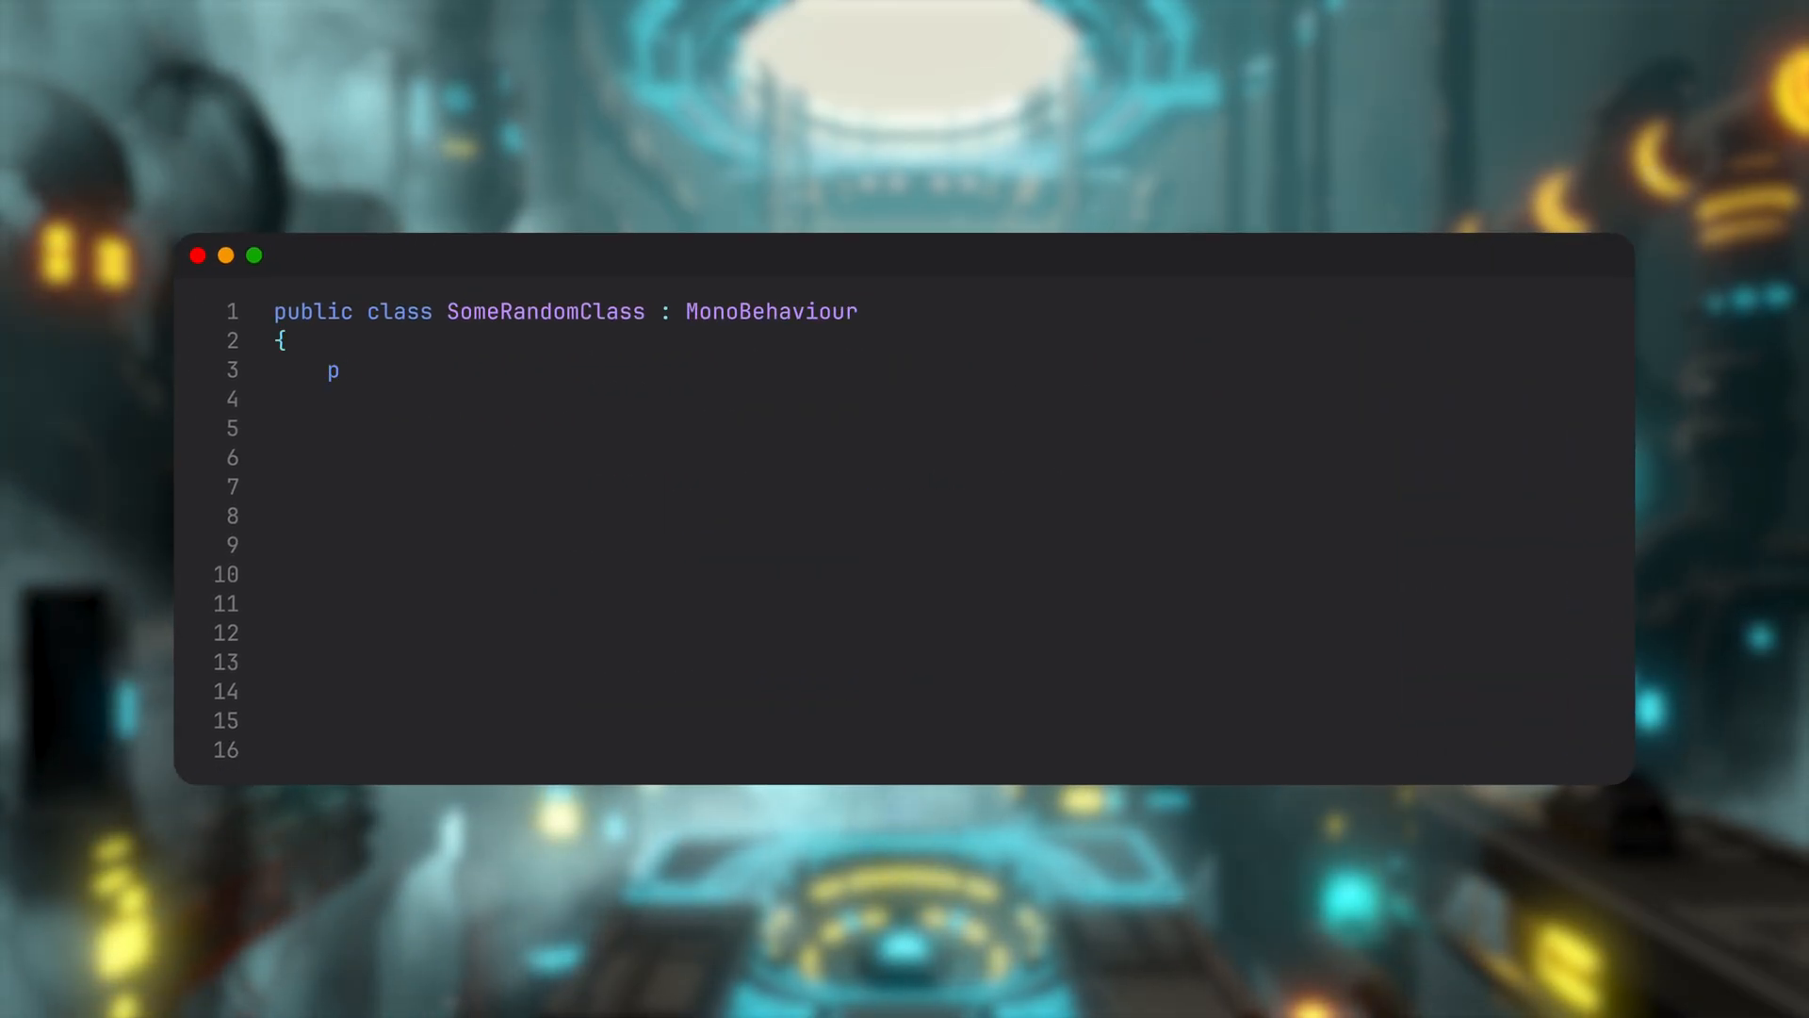
type("rivate void OnButtonClick()")
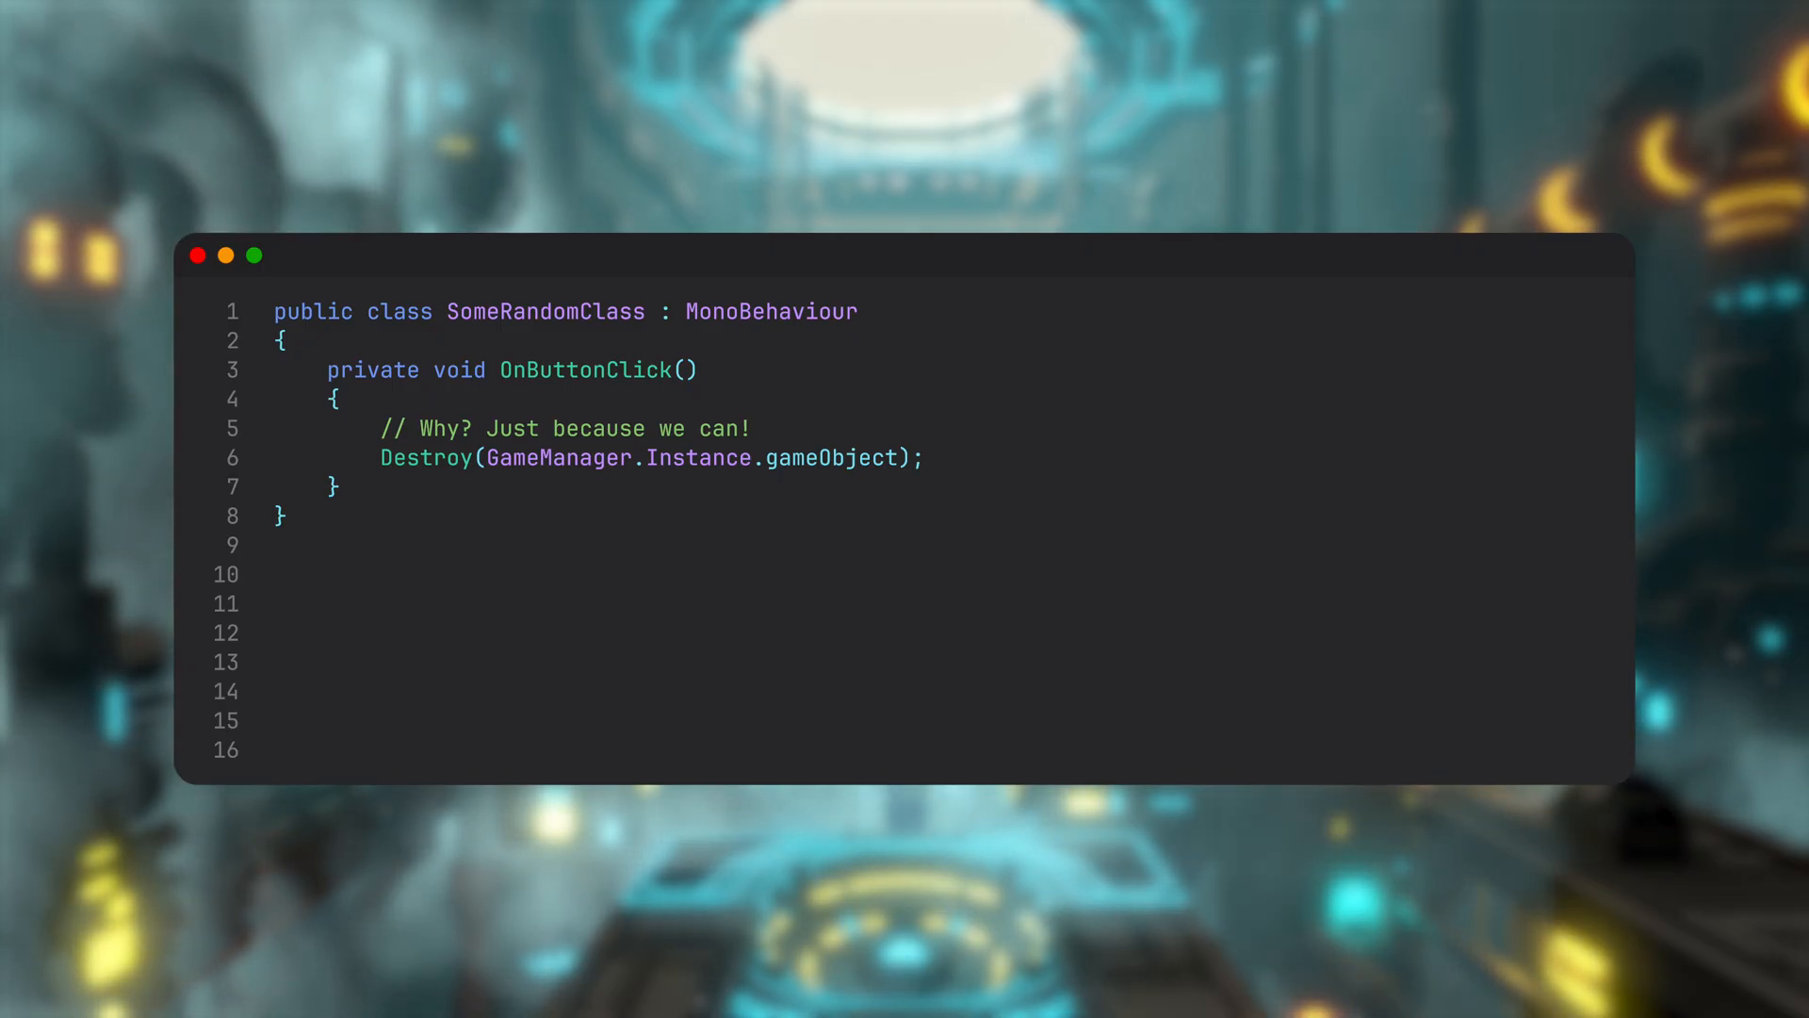
type("var allBehaviours = FindObjectsByType<MonoBehaviour>(FindObjectsInactive.Include, default);")
type("Dest")
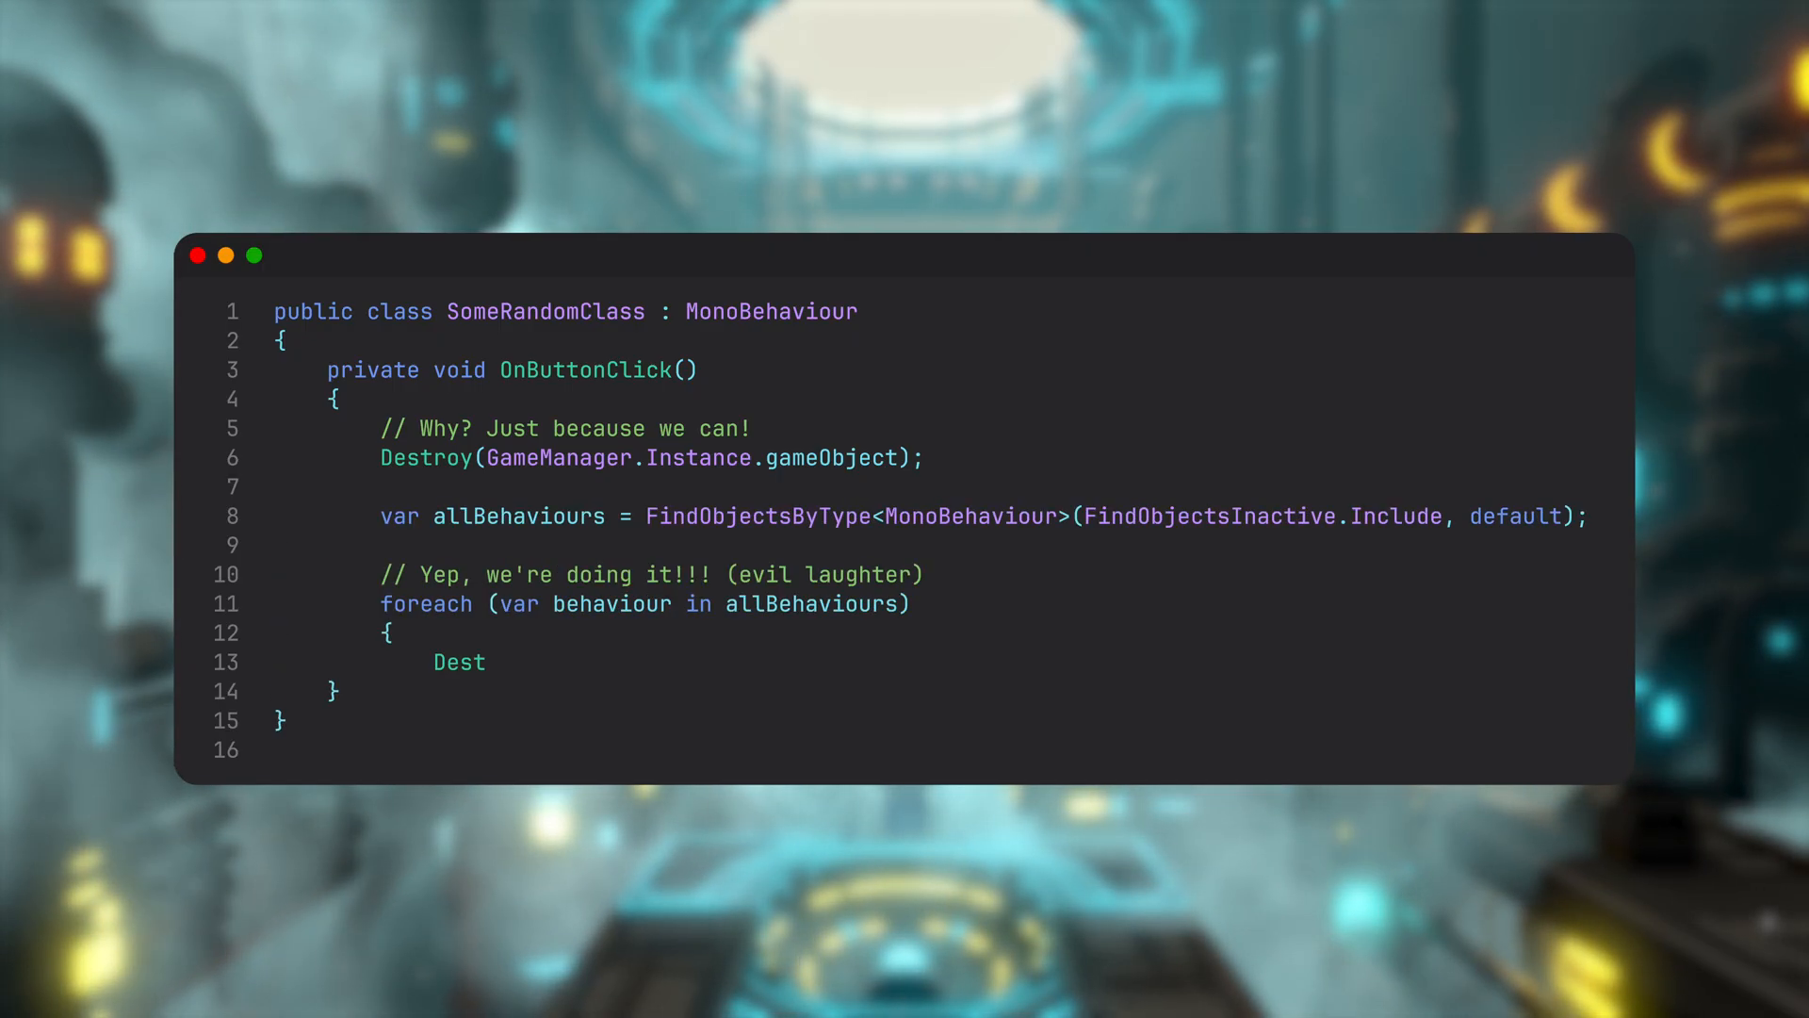
type("roy(behaviour.gameObject);")
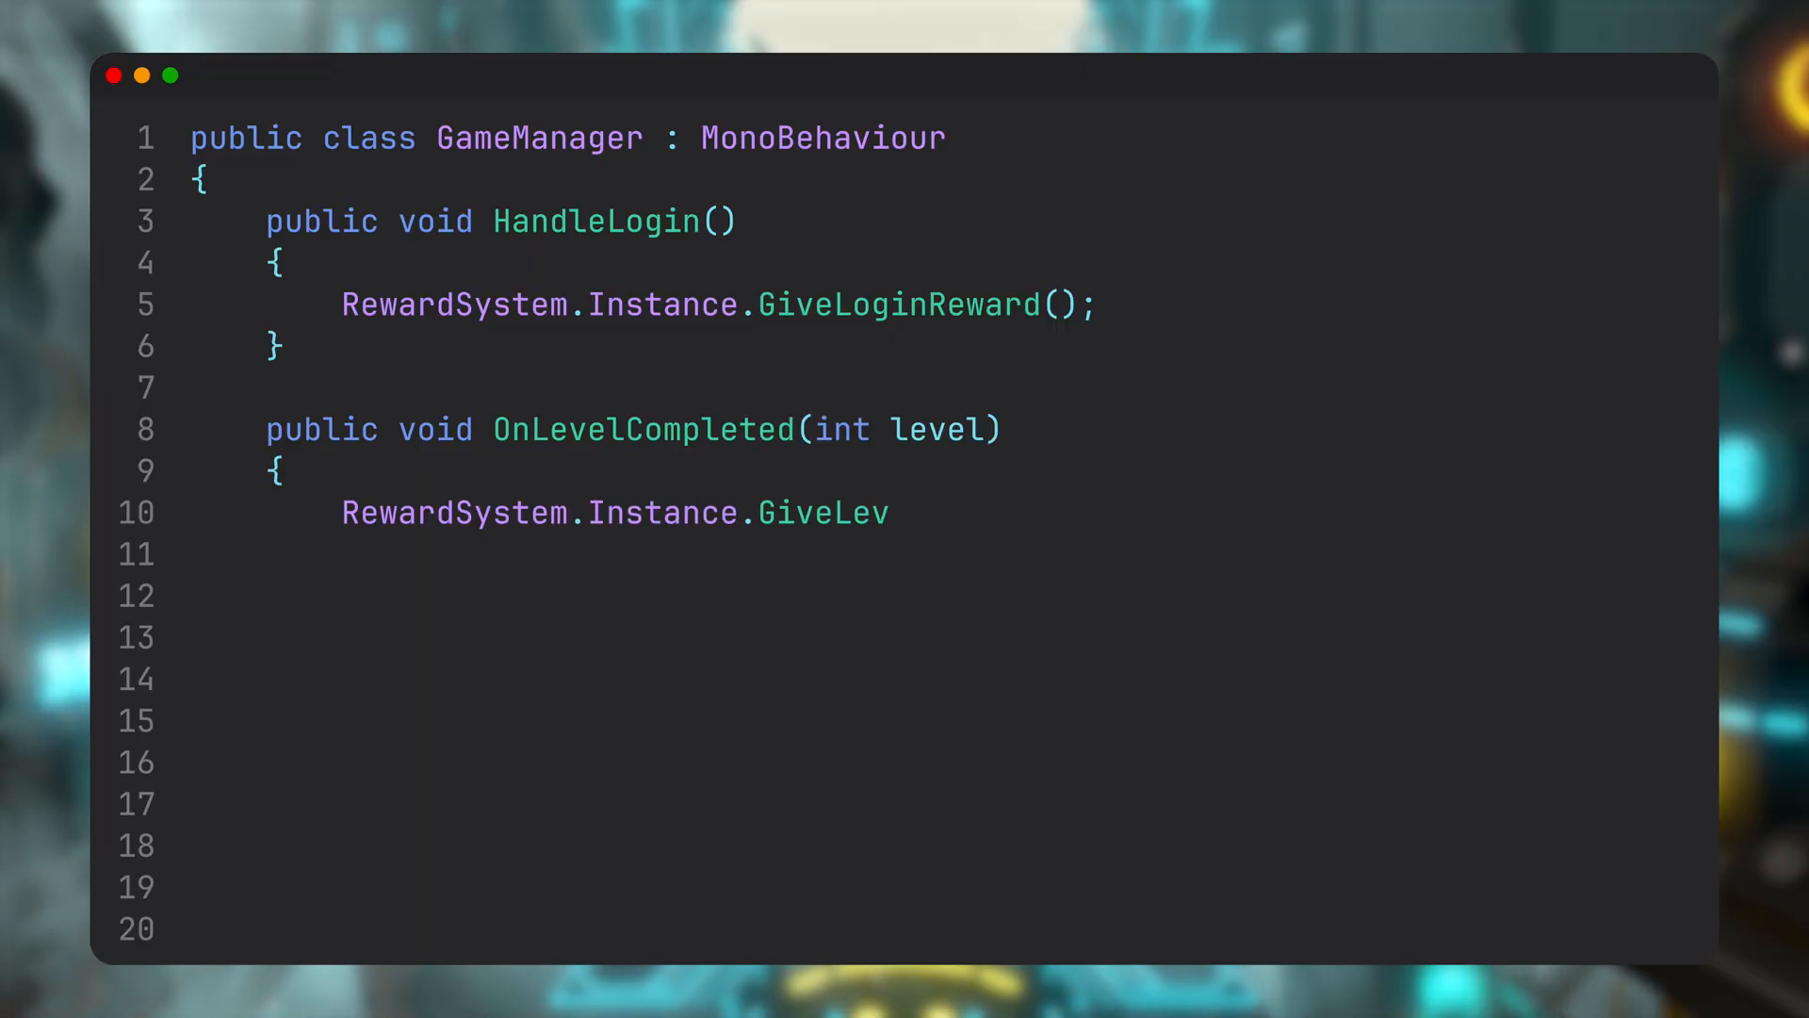
Finish GiveLevelCompleteReward(level) and write DailyLoginHandler whose Start calls GameManager.Instance.HandleLogin()
type("elCompleteReward(level);")
type("}")
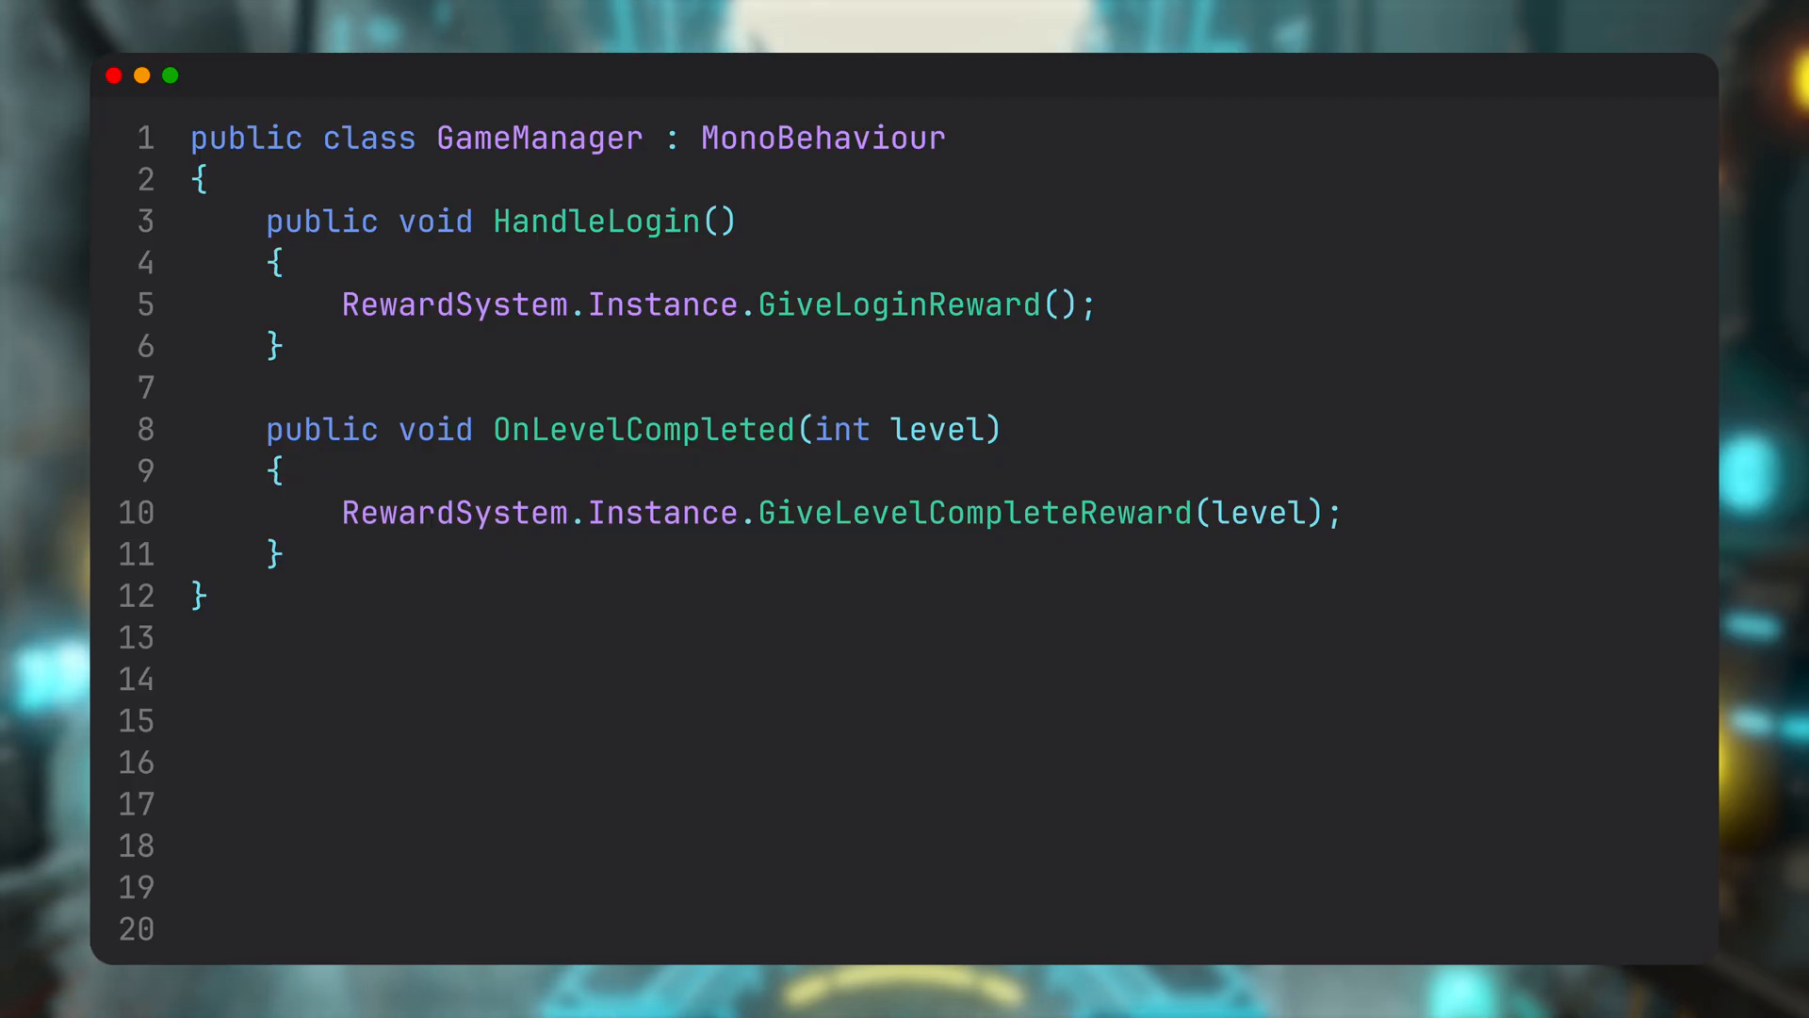
type("public class DailyLoginHandler : MonoBehaviour")
type("GameManager.Instance.HandleLogin")
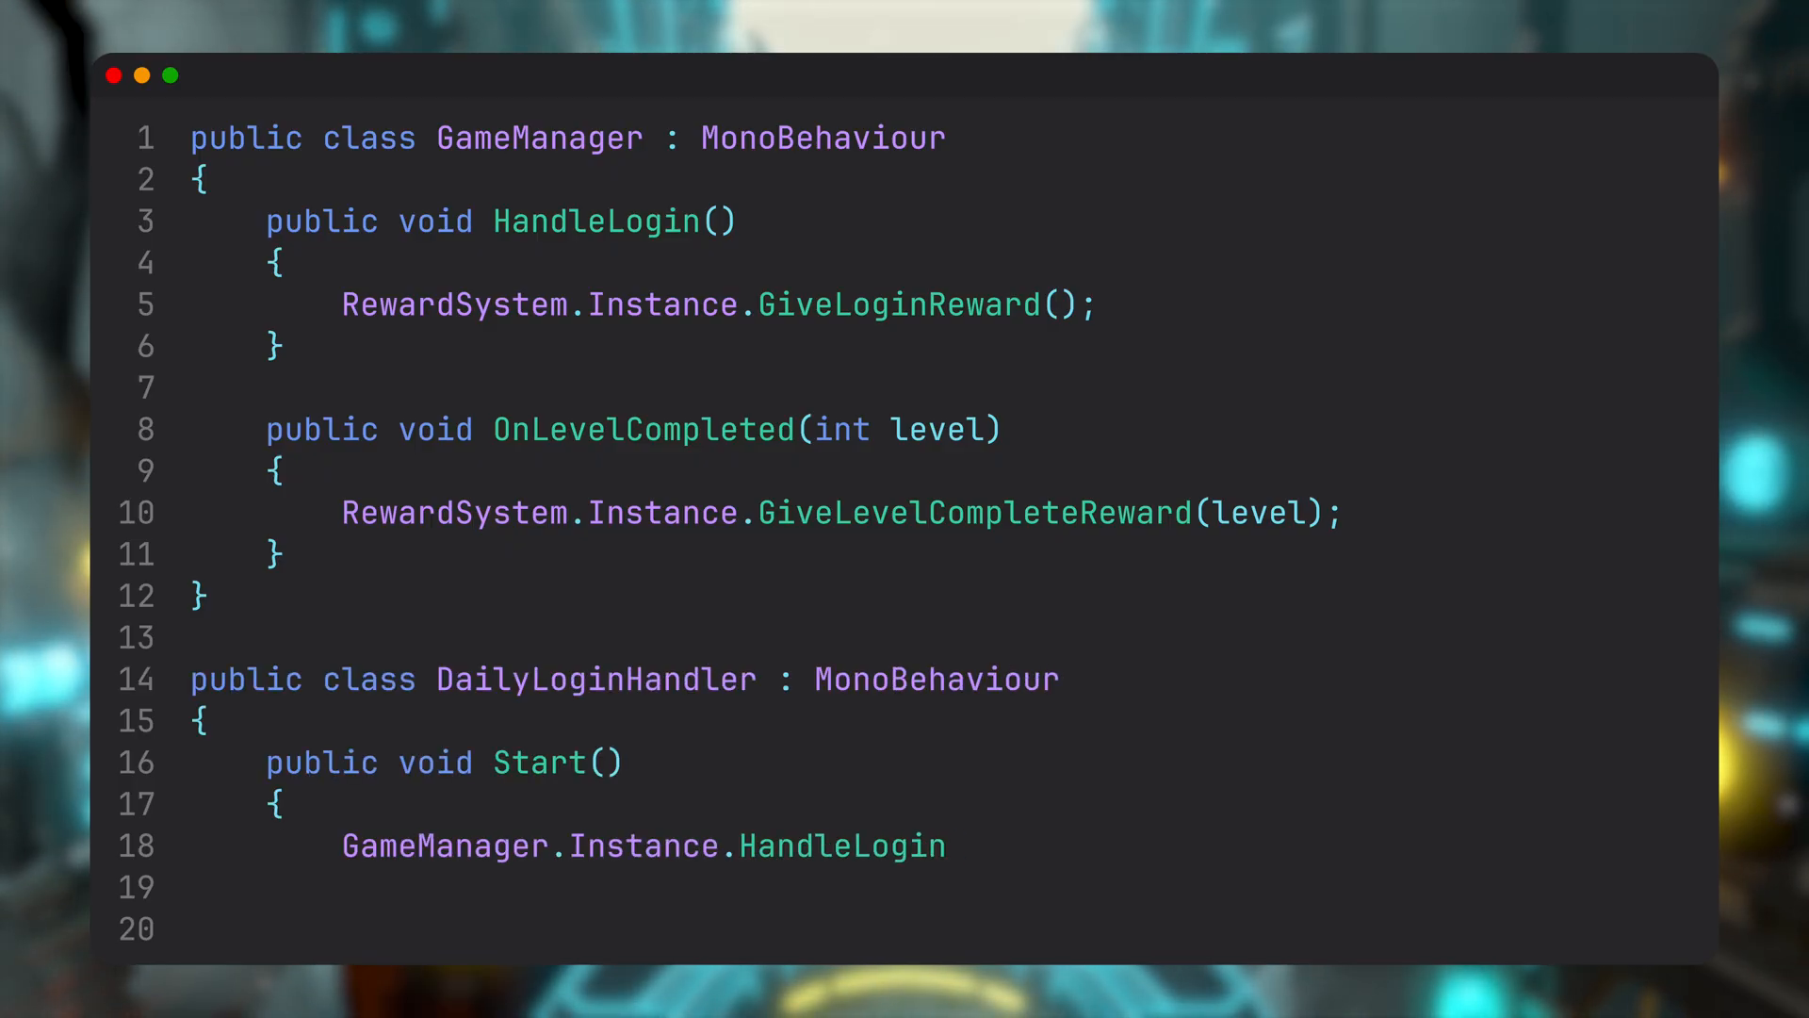
type("();")
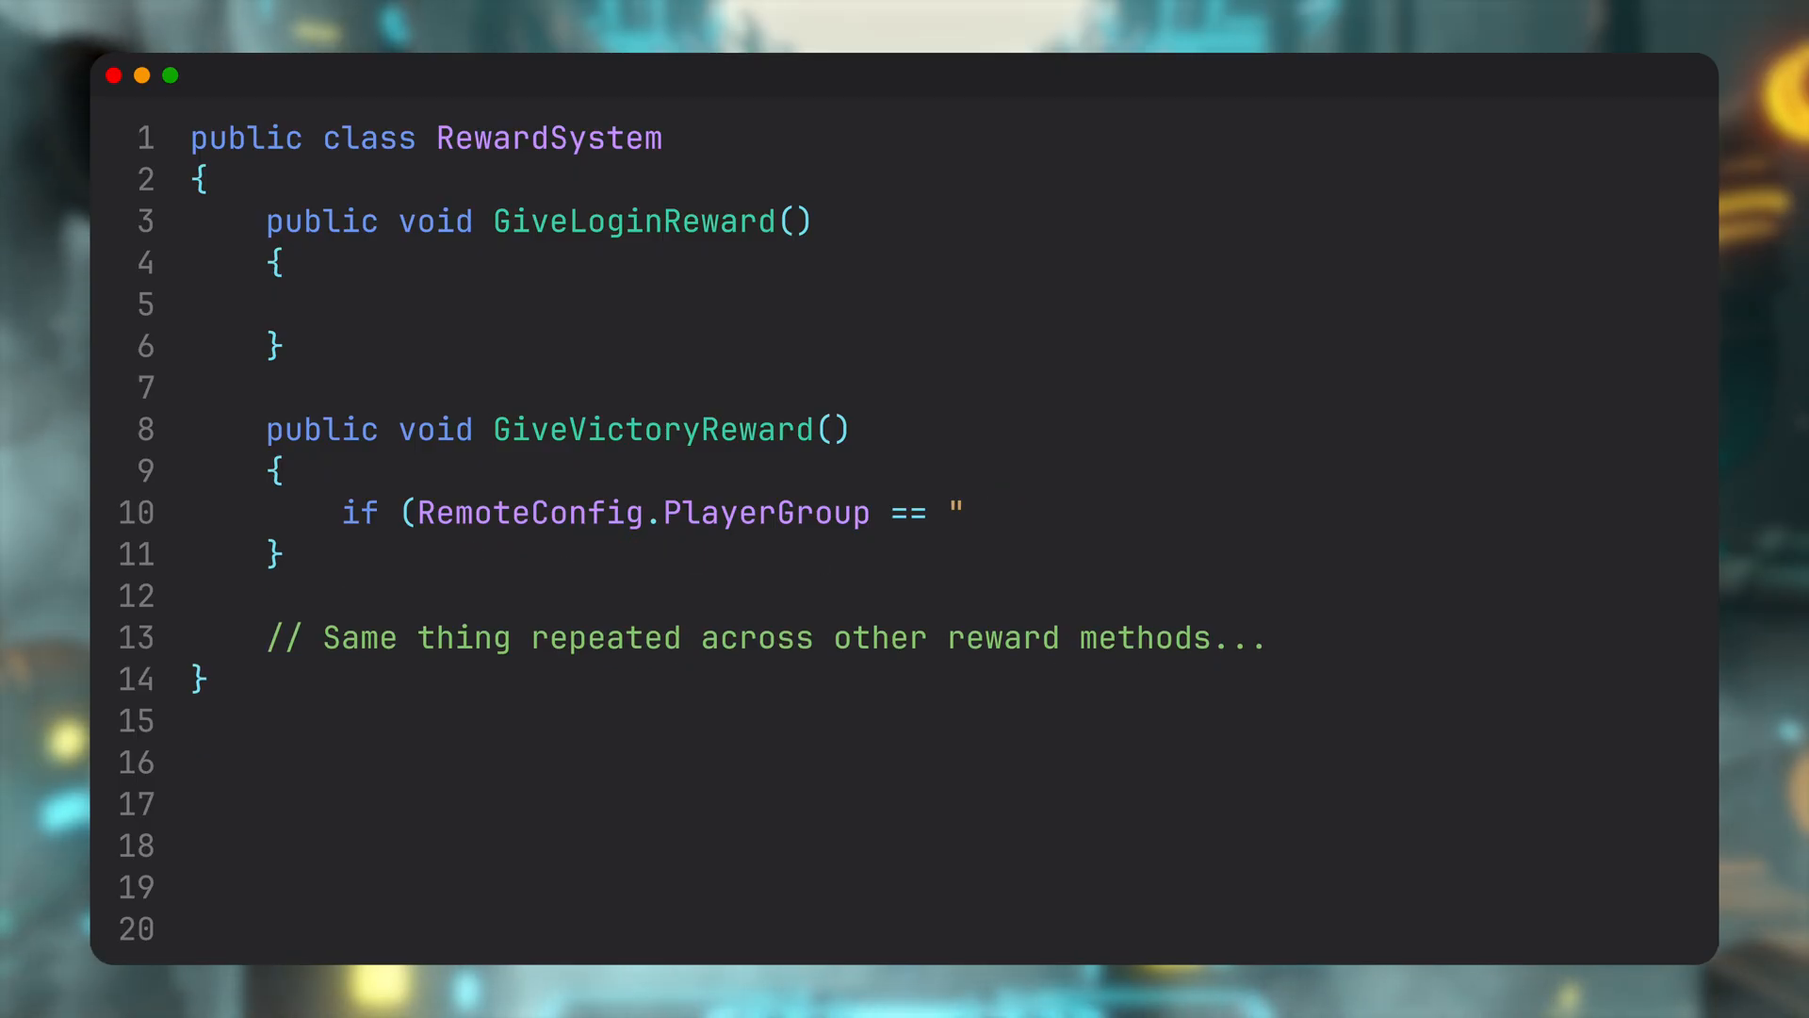
Write RewardSystem's GiveReward(string playerGroup, int coins, string item) method
type("private void GiveReward(string playerGroup, int coins, string item)")
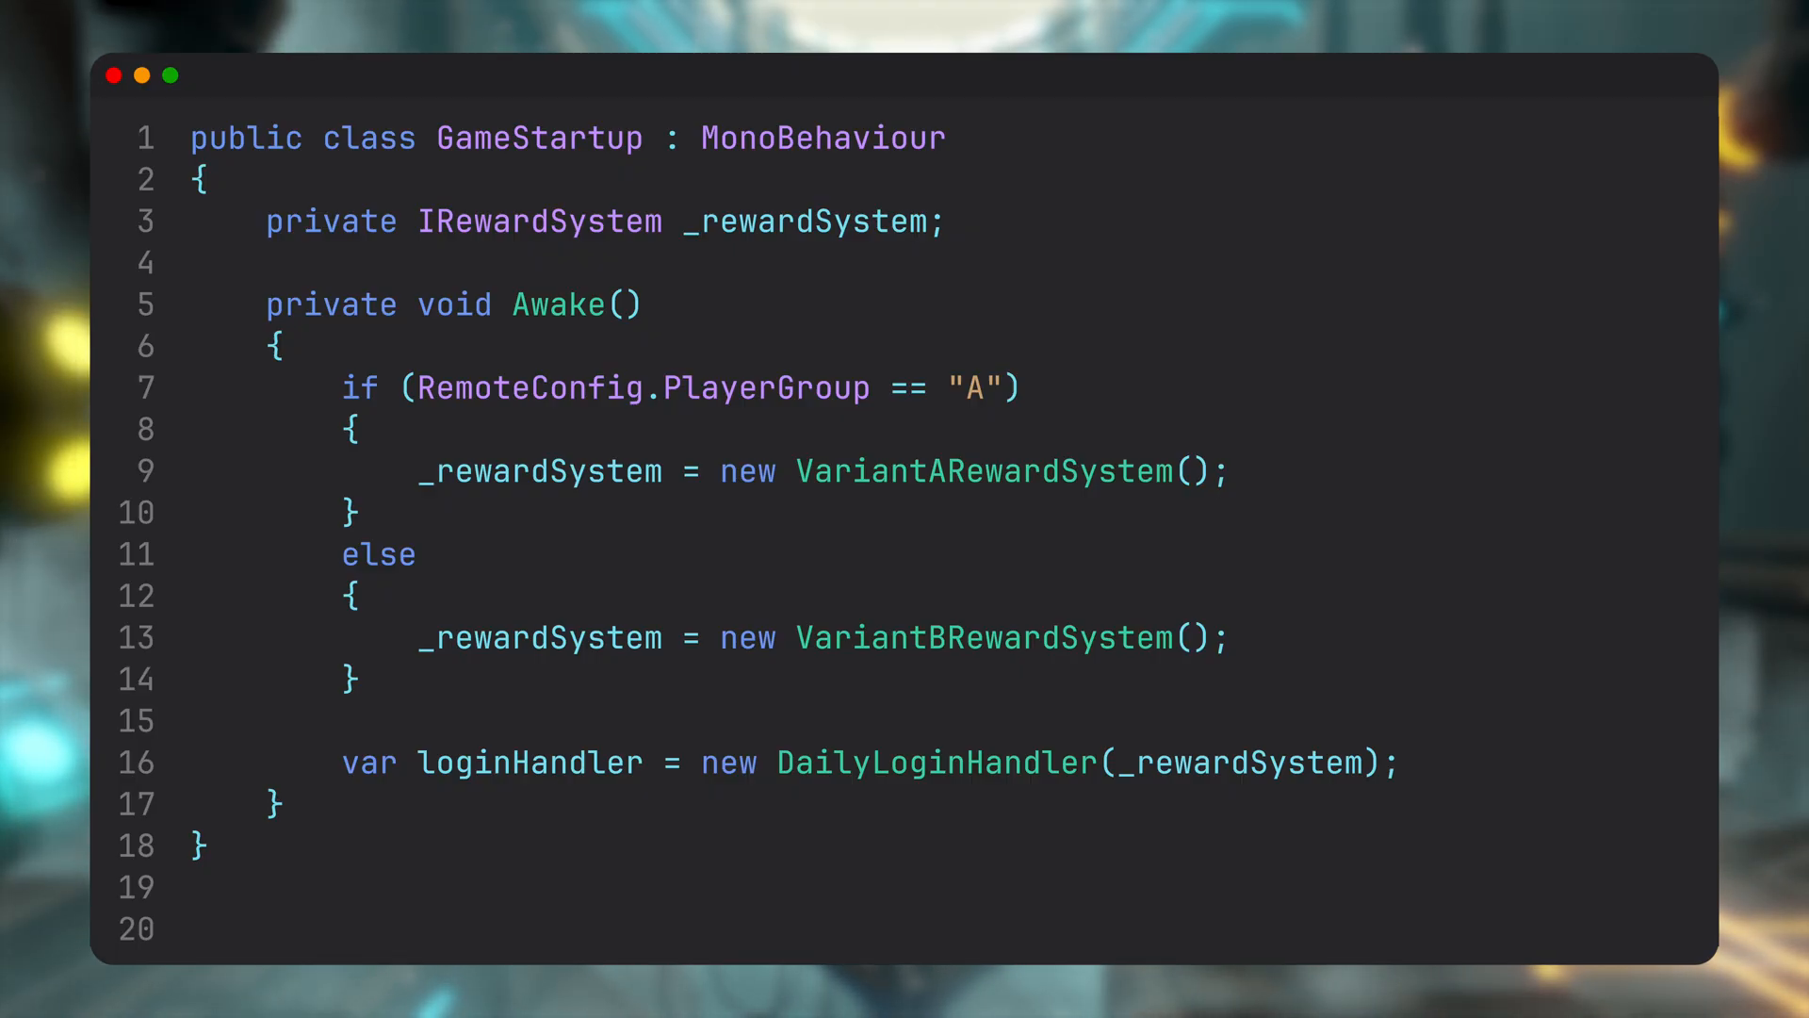
Create battleHandler with new BattleHandler(_rewardSystem) and a storeHandler in GameStartup
type("var battleHandler = new BattleHandler(_rewardSystem);")
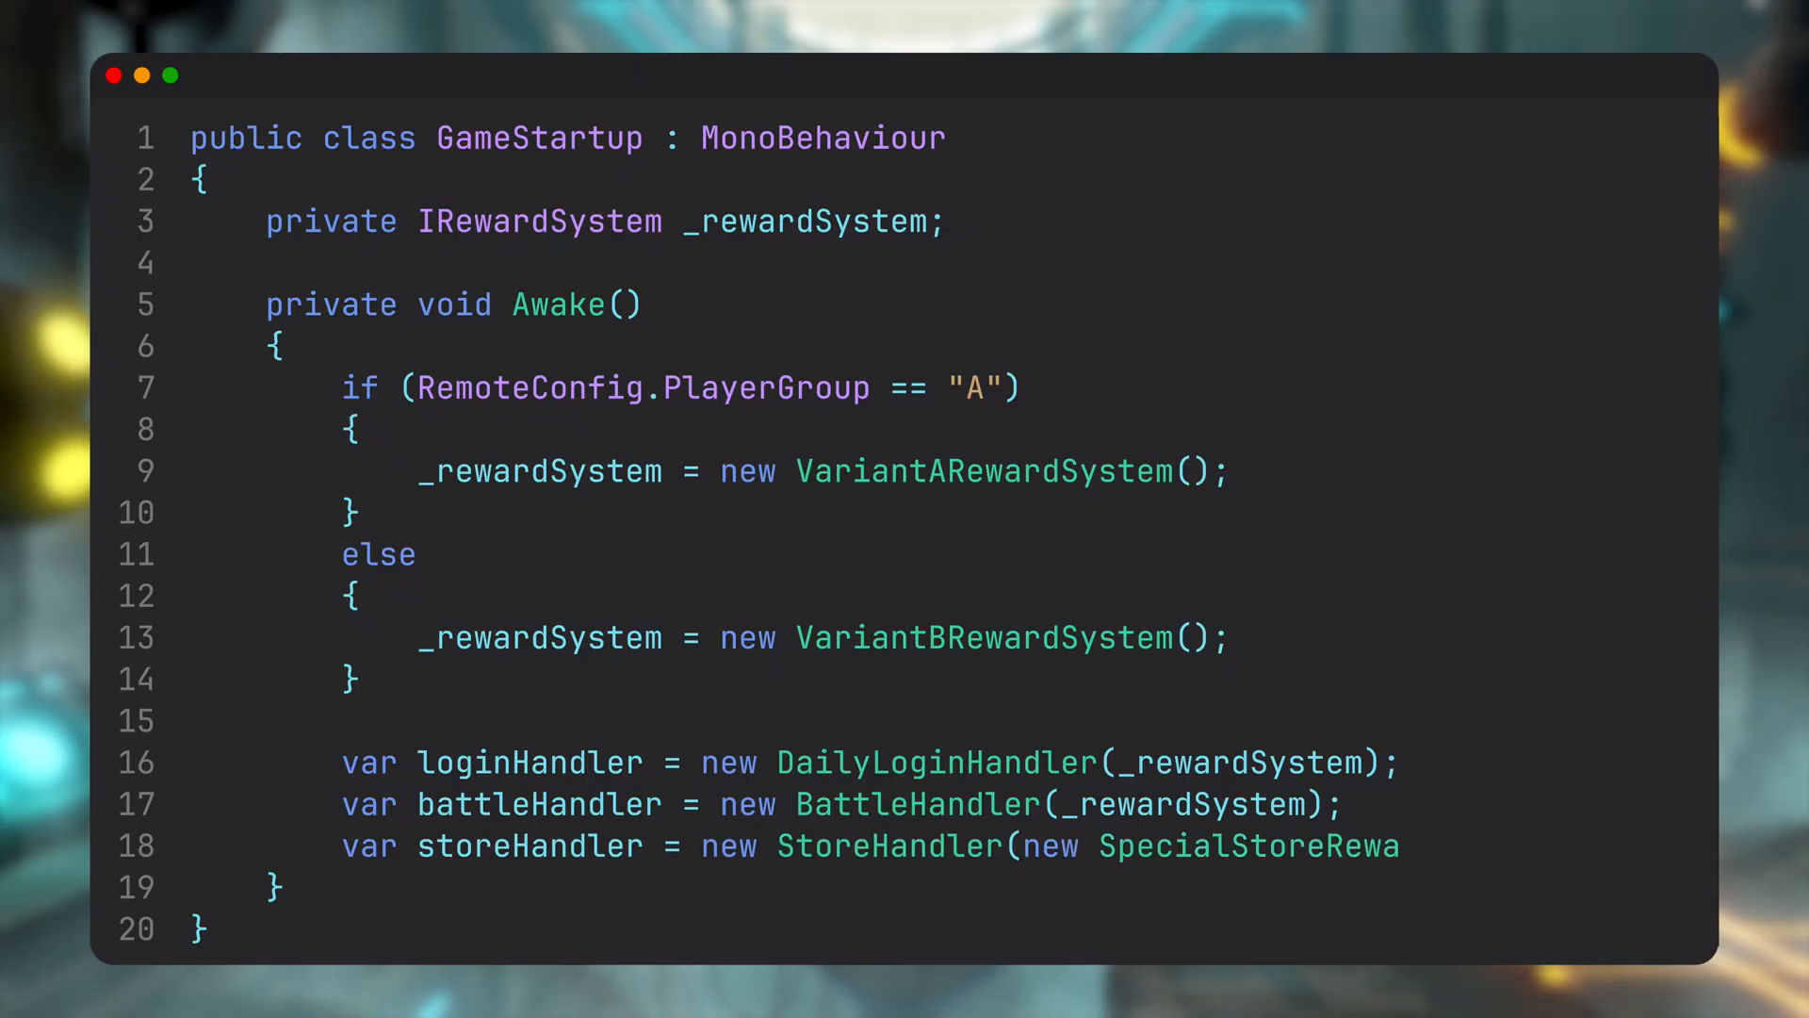
type("rdSystem());")
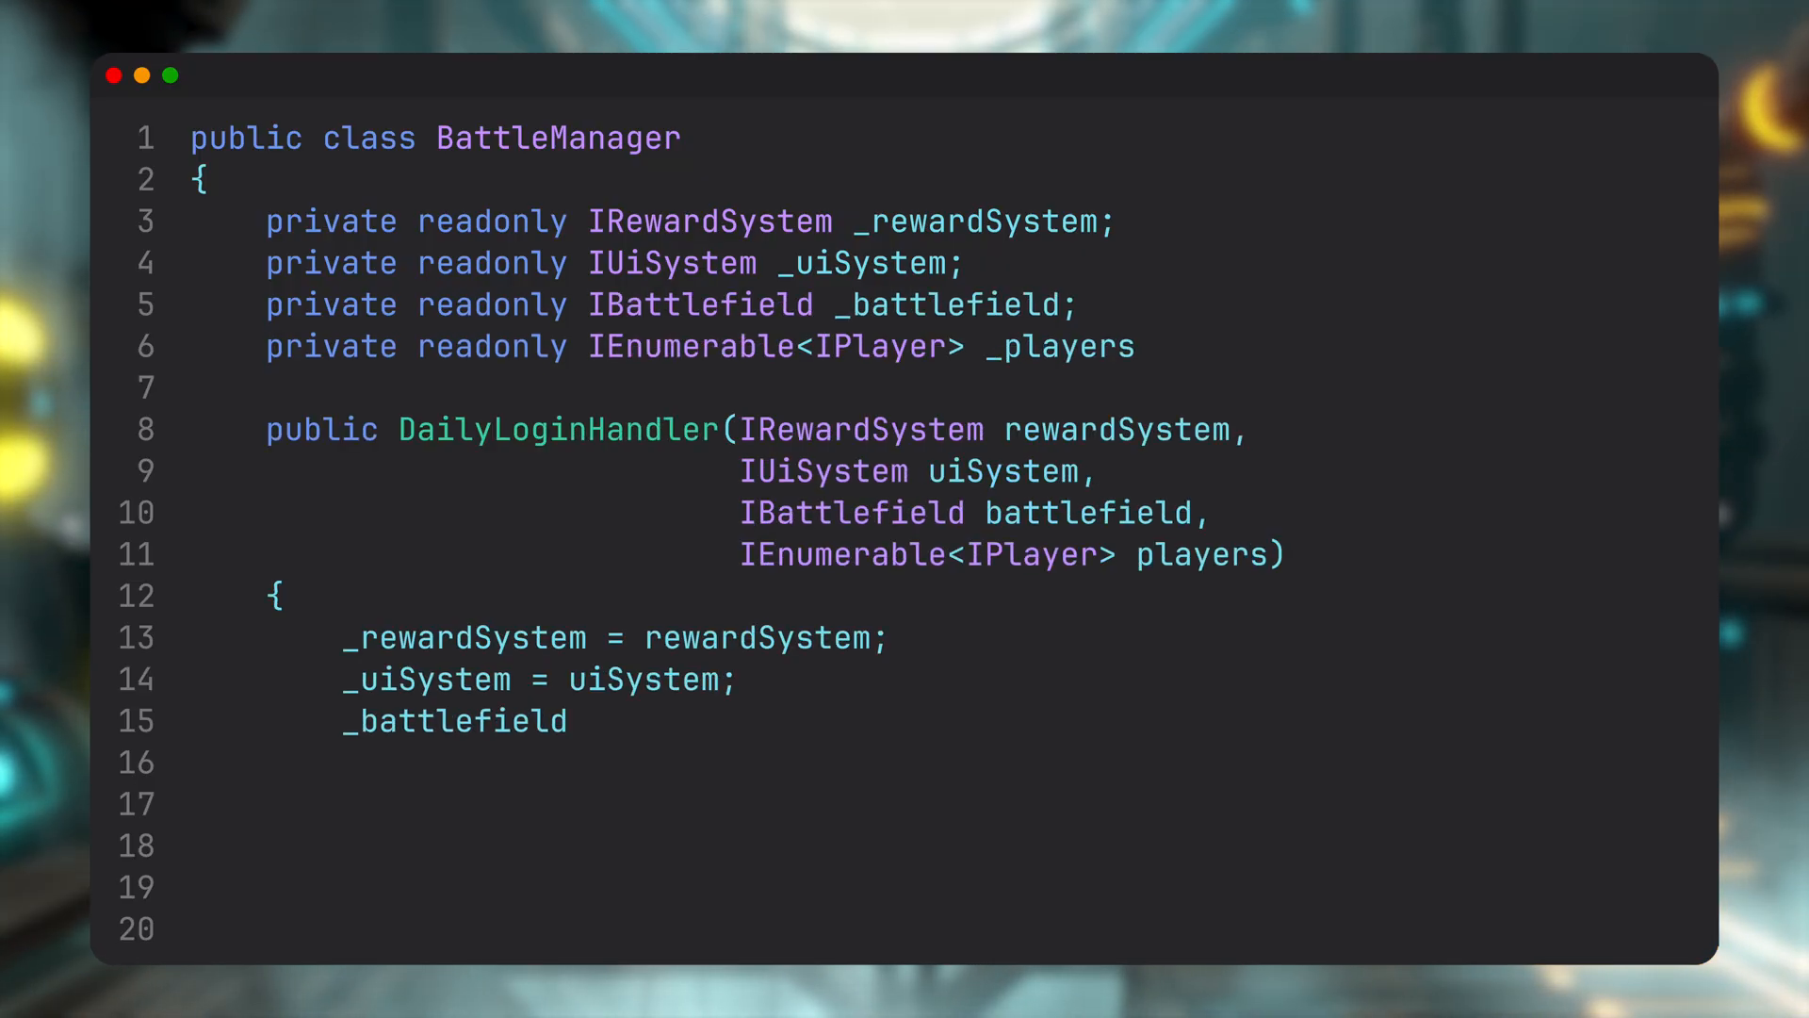
Assign '_battlefield = battlefield;' in the BattleManager constructor
type("= battlefield;")
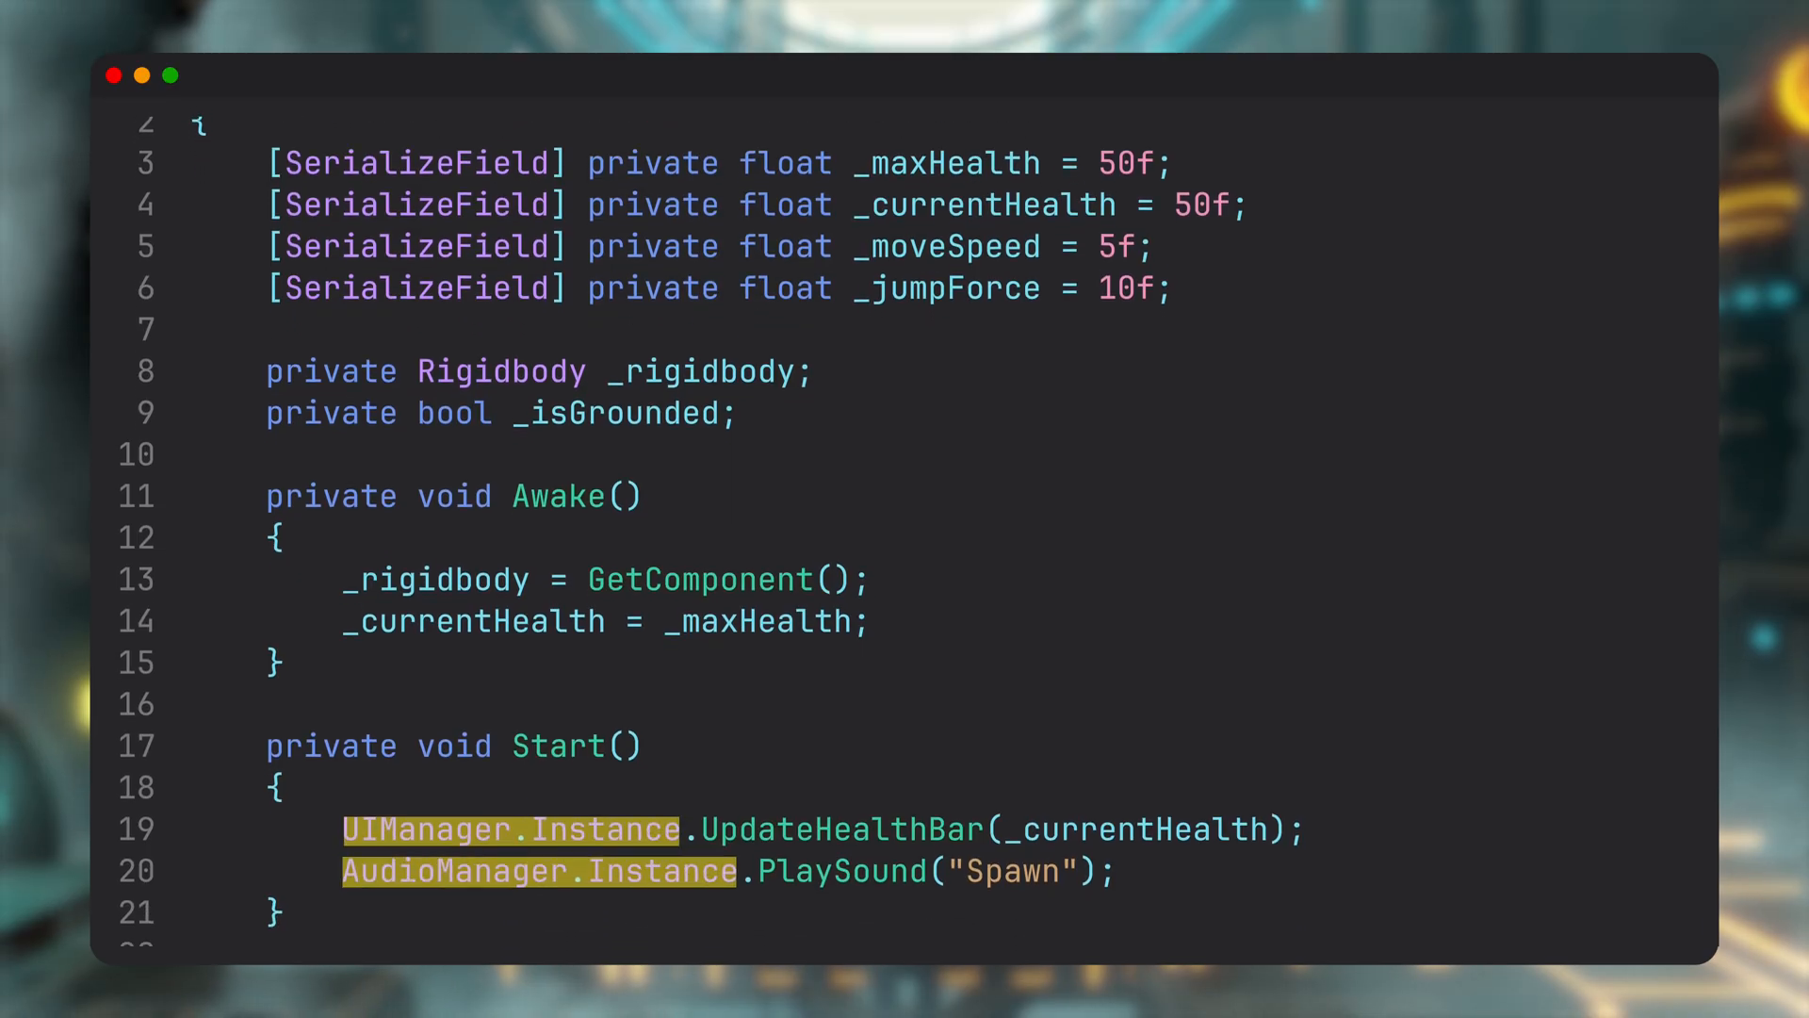
Scroll through PlayerController's input, trigger and damage methods, reviewing the highlighted singleton Instance calls
scroll("down", 3)
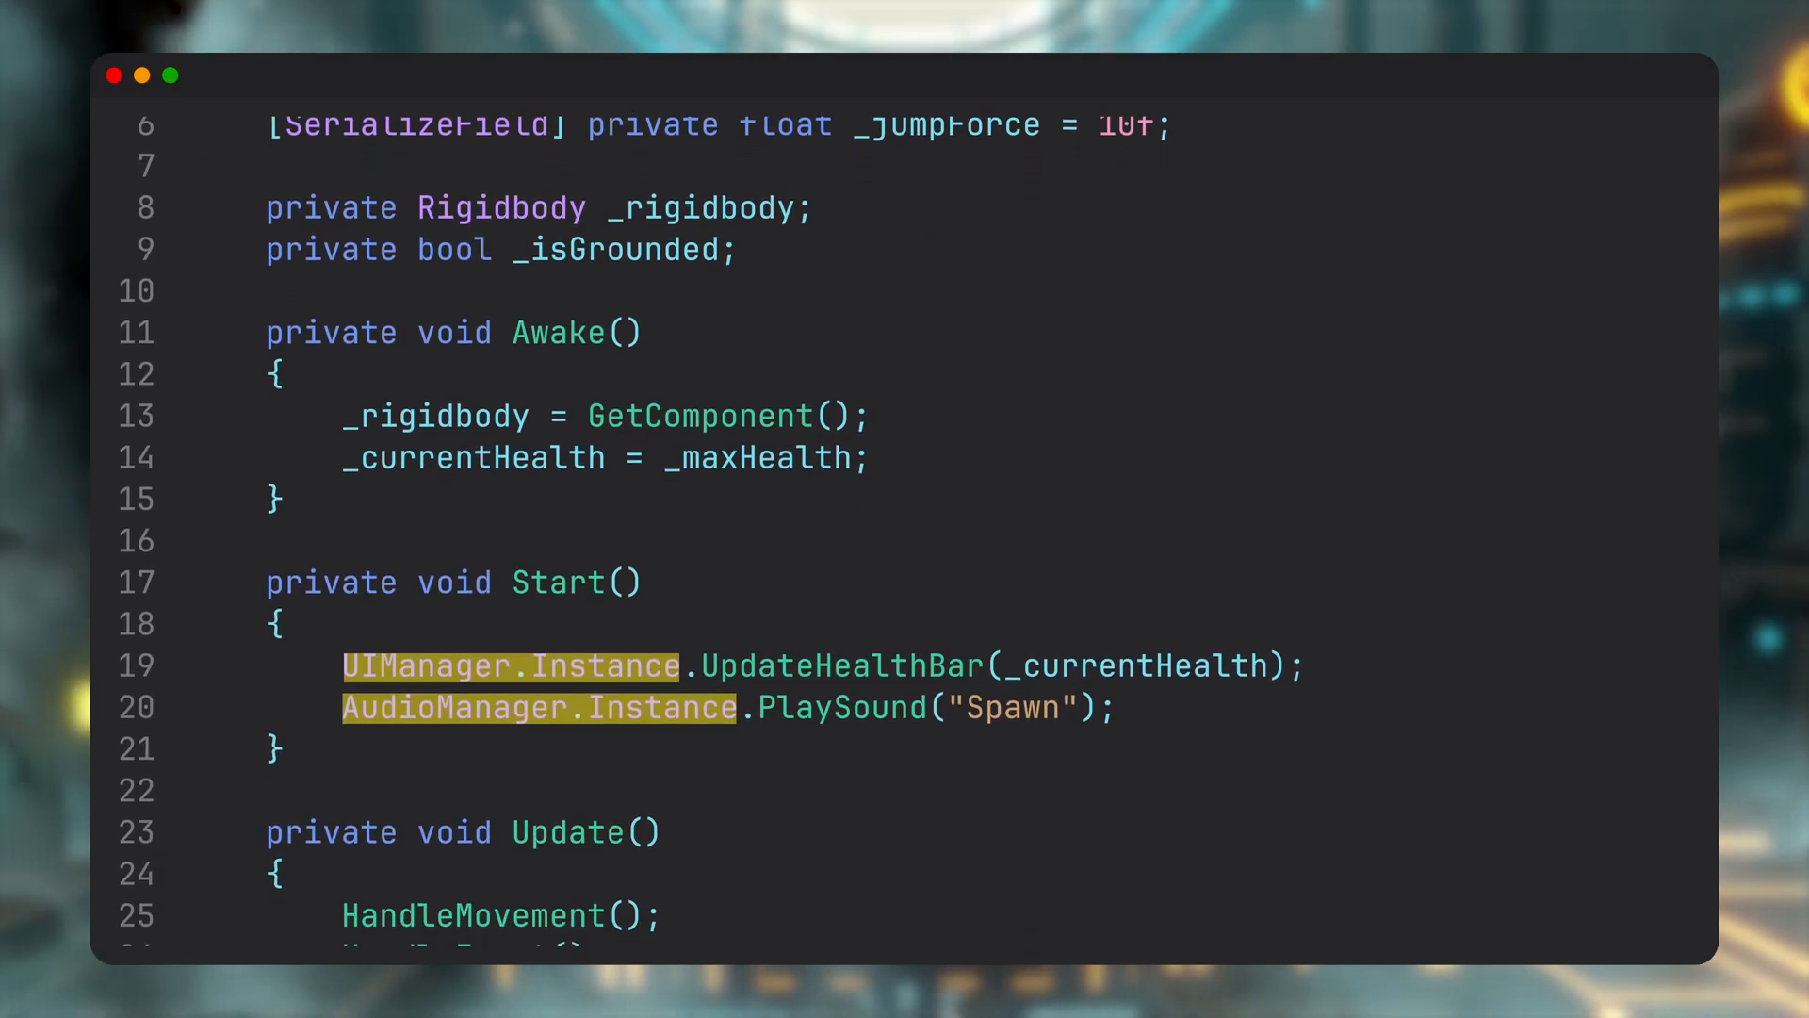
scroll("down", 3)
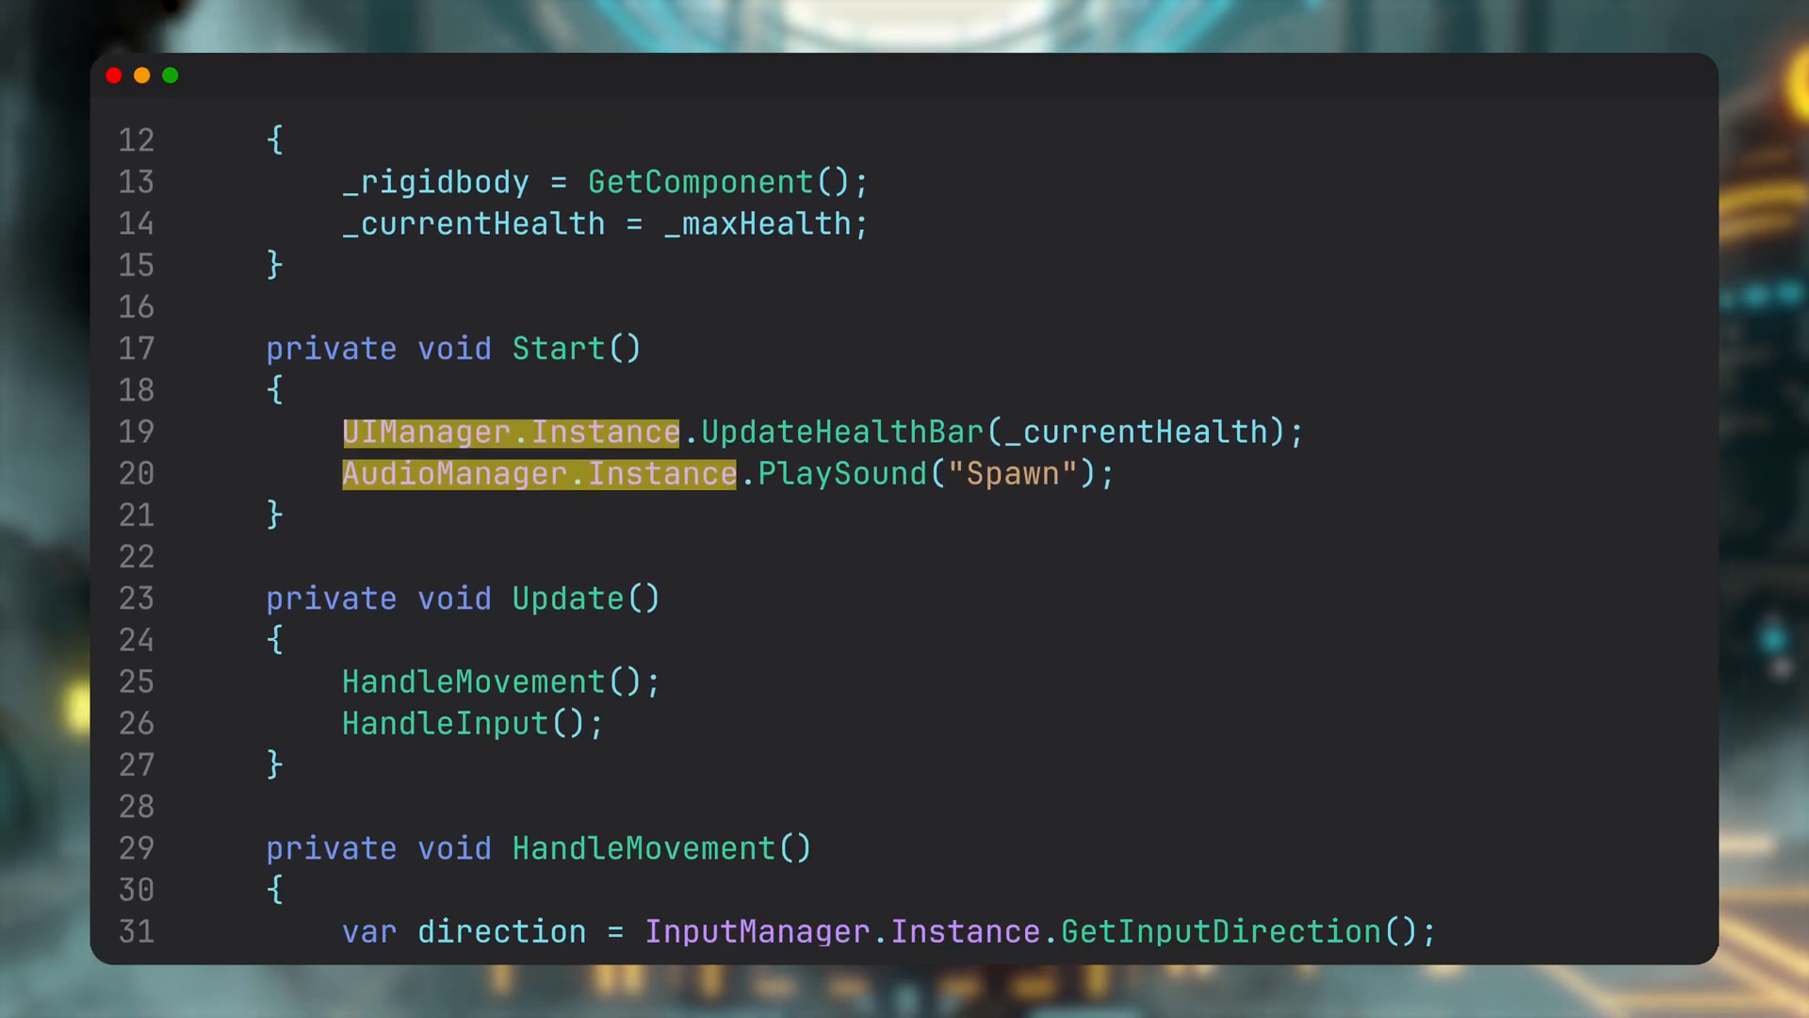
scroll("down", 3)
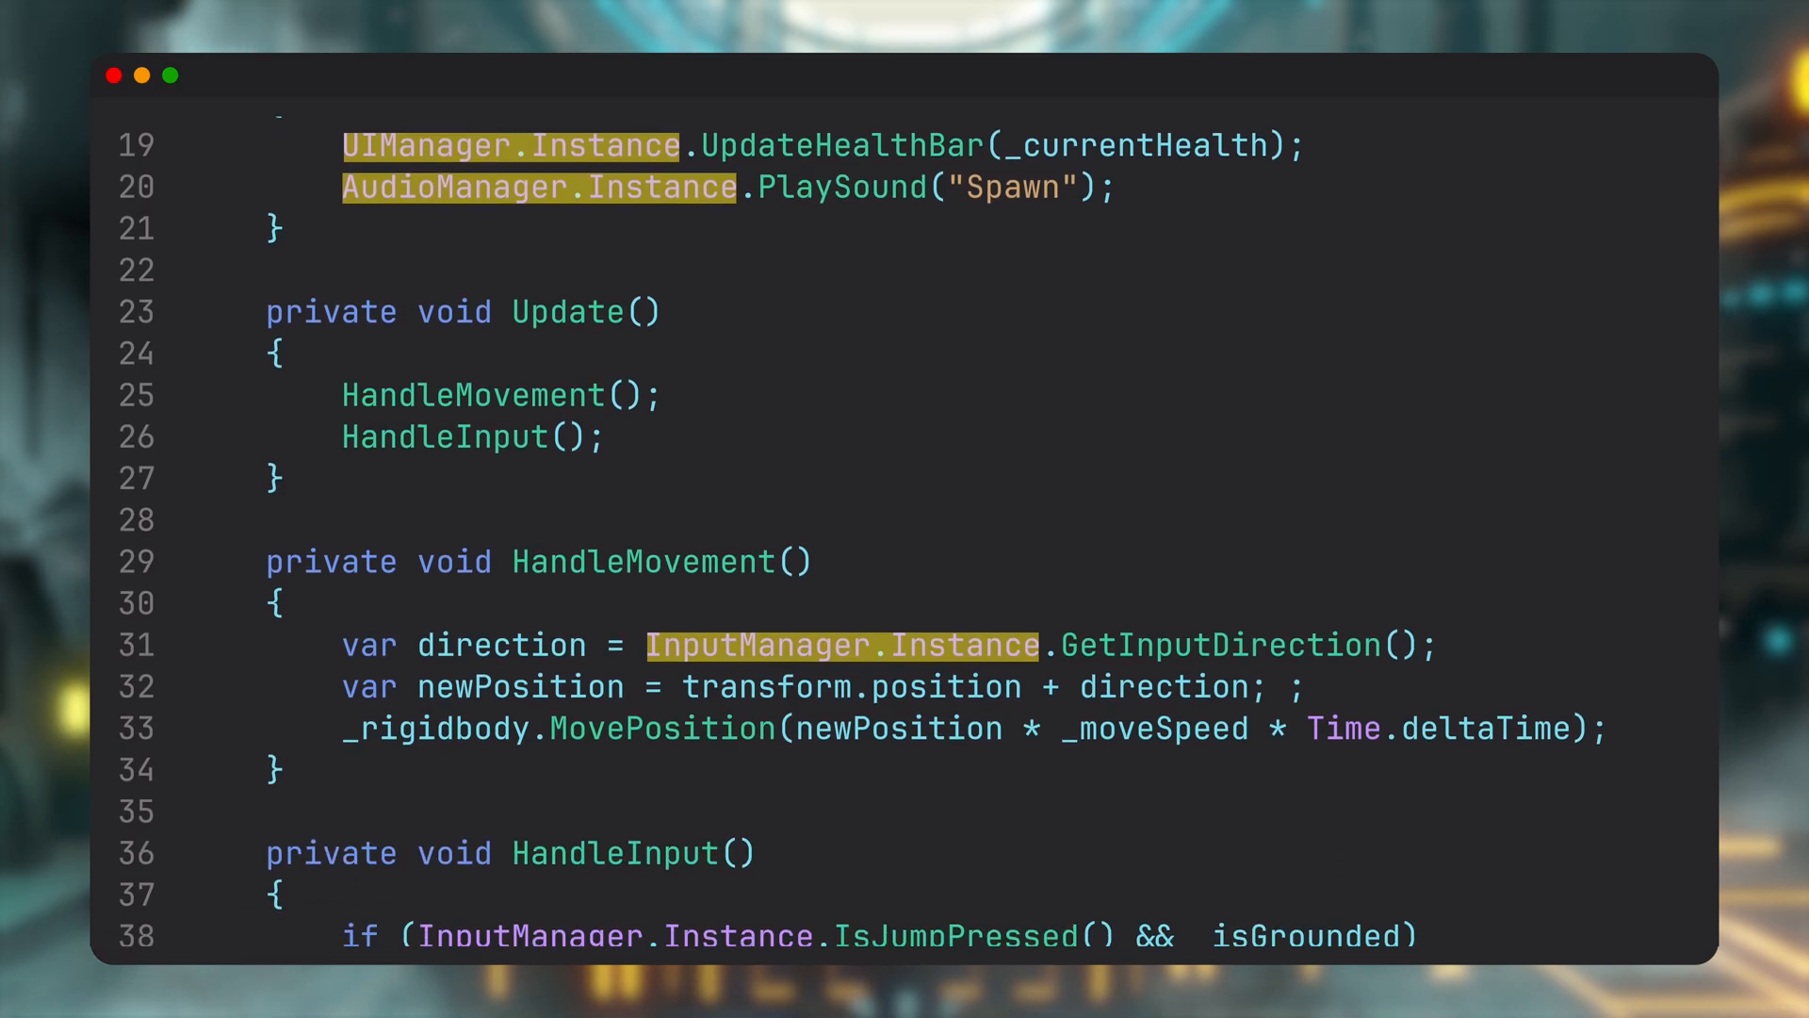
scroll("down", 3)
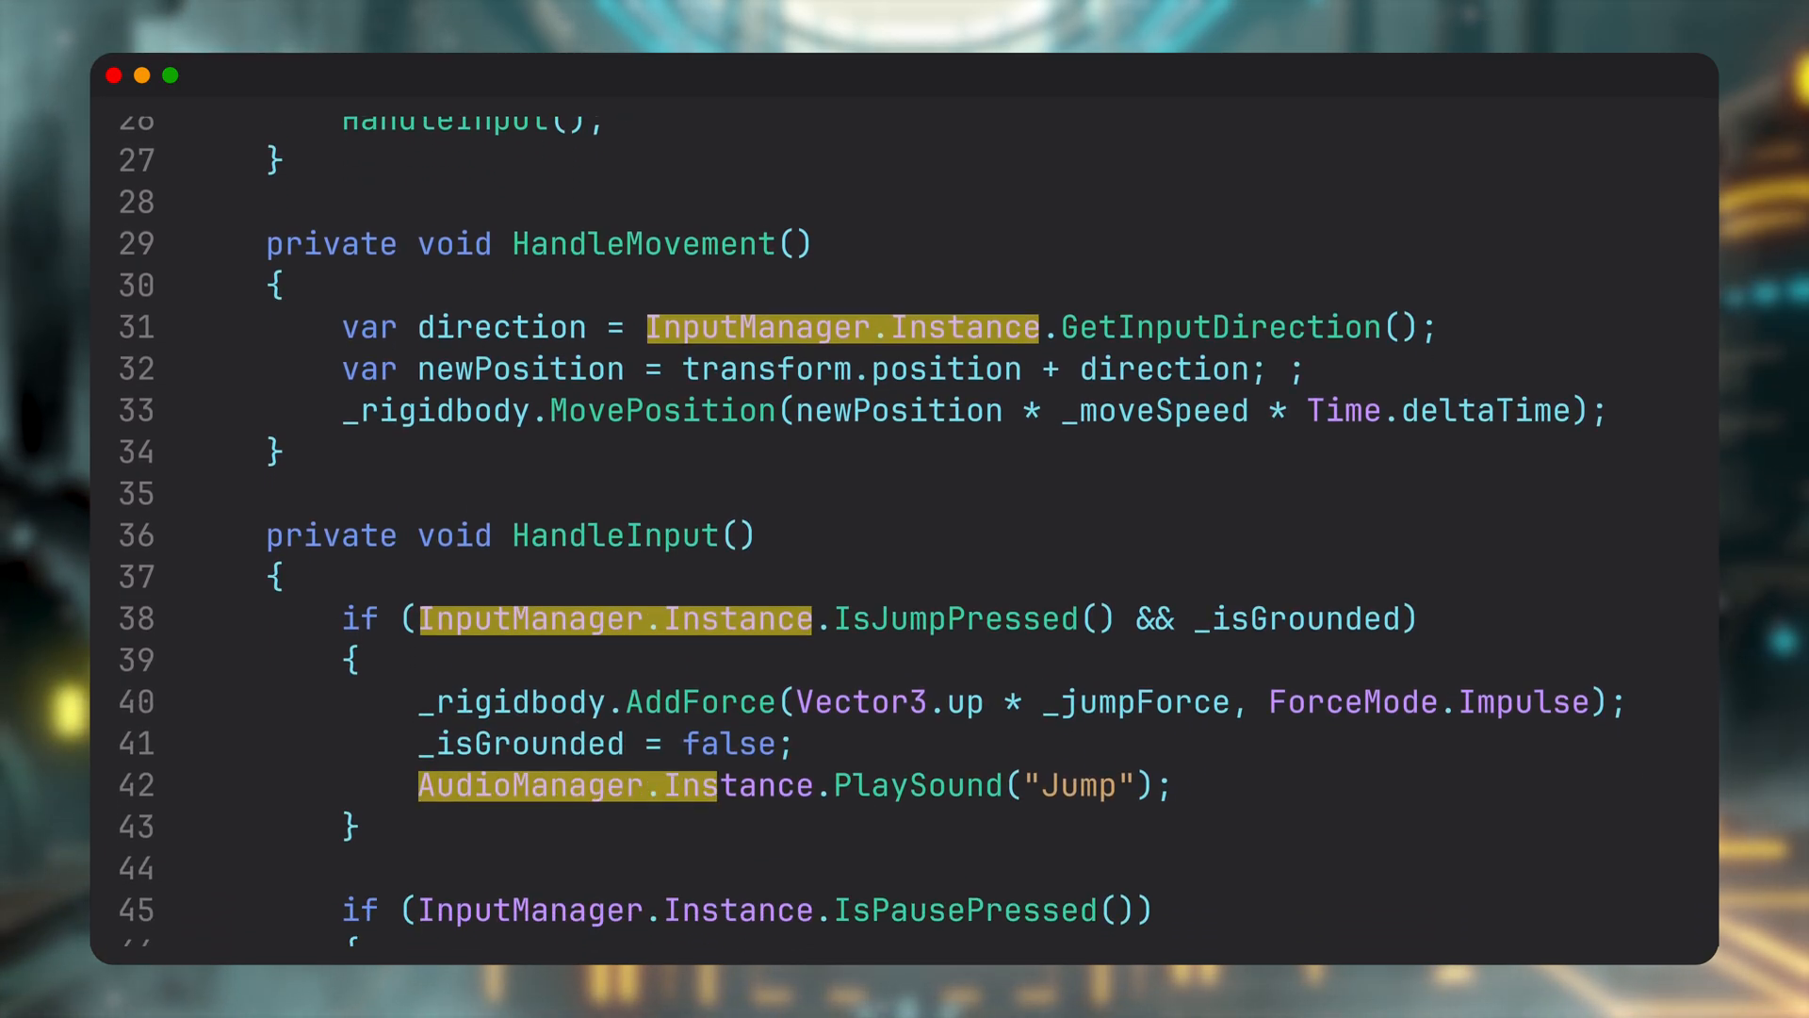
scroll("down", 3)
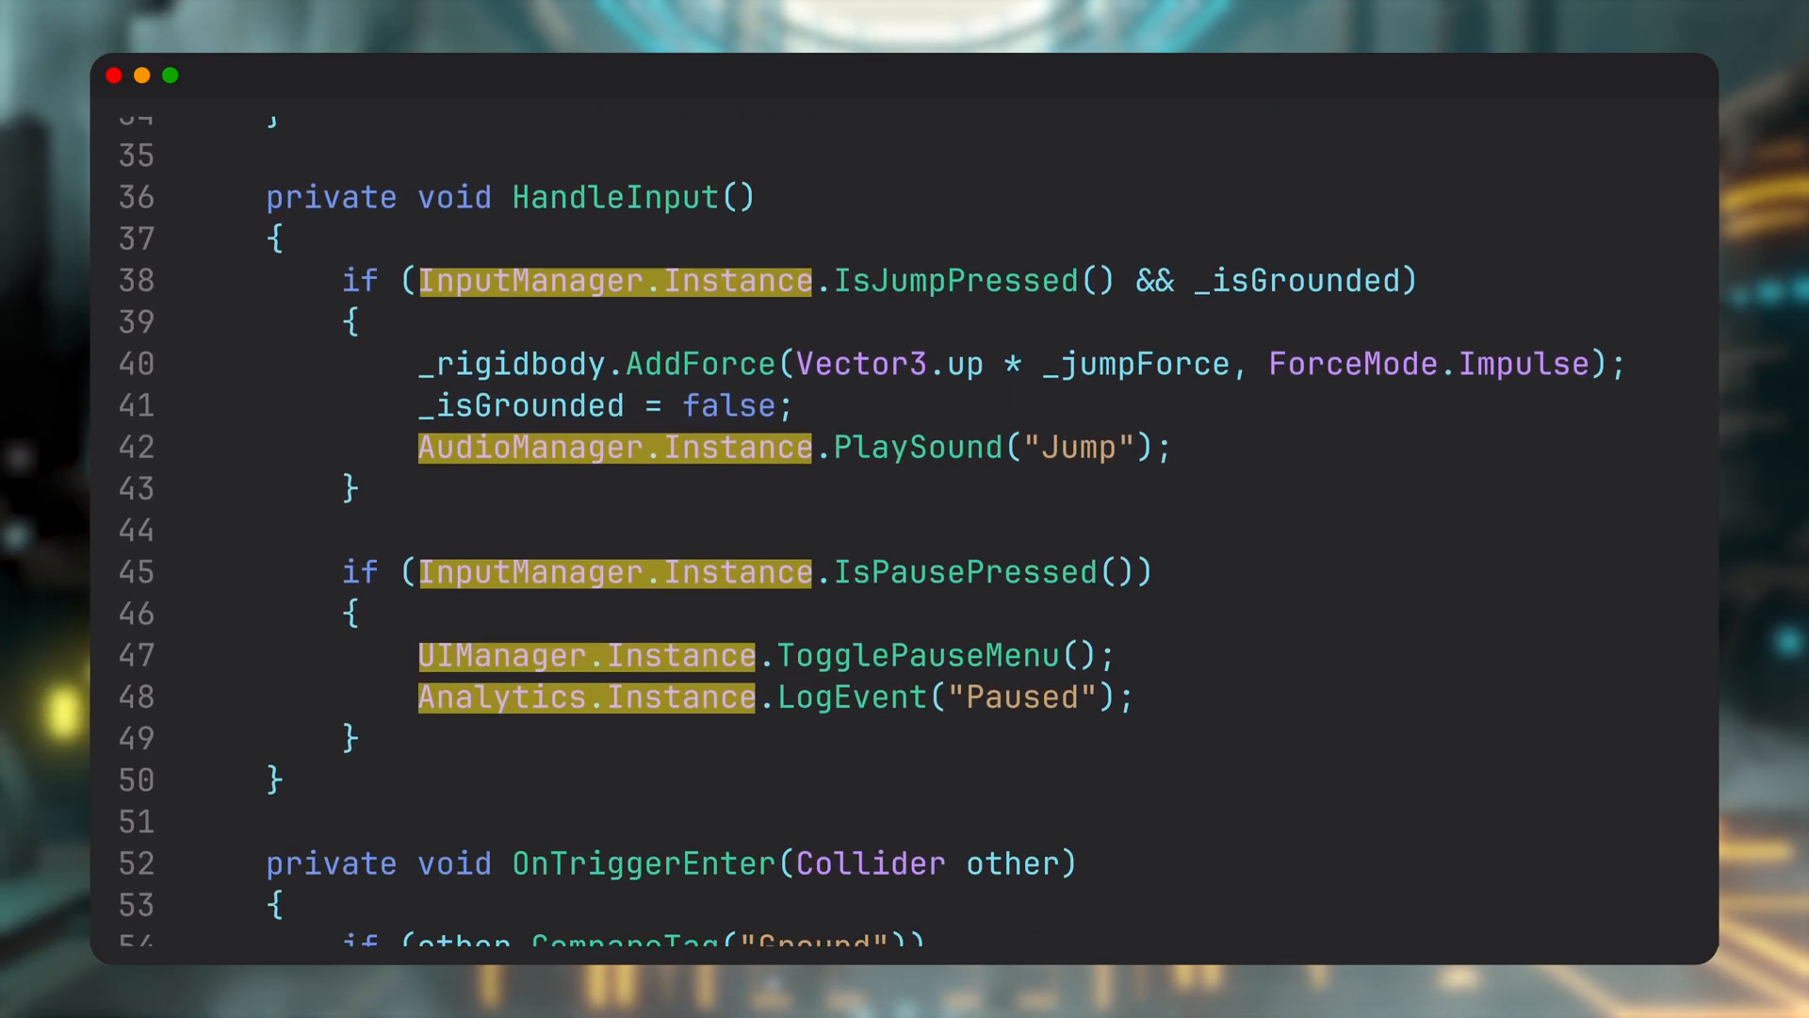
scroll("down", 3)
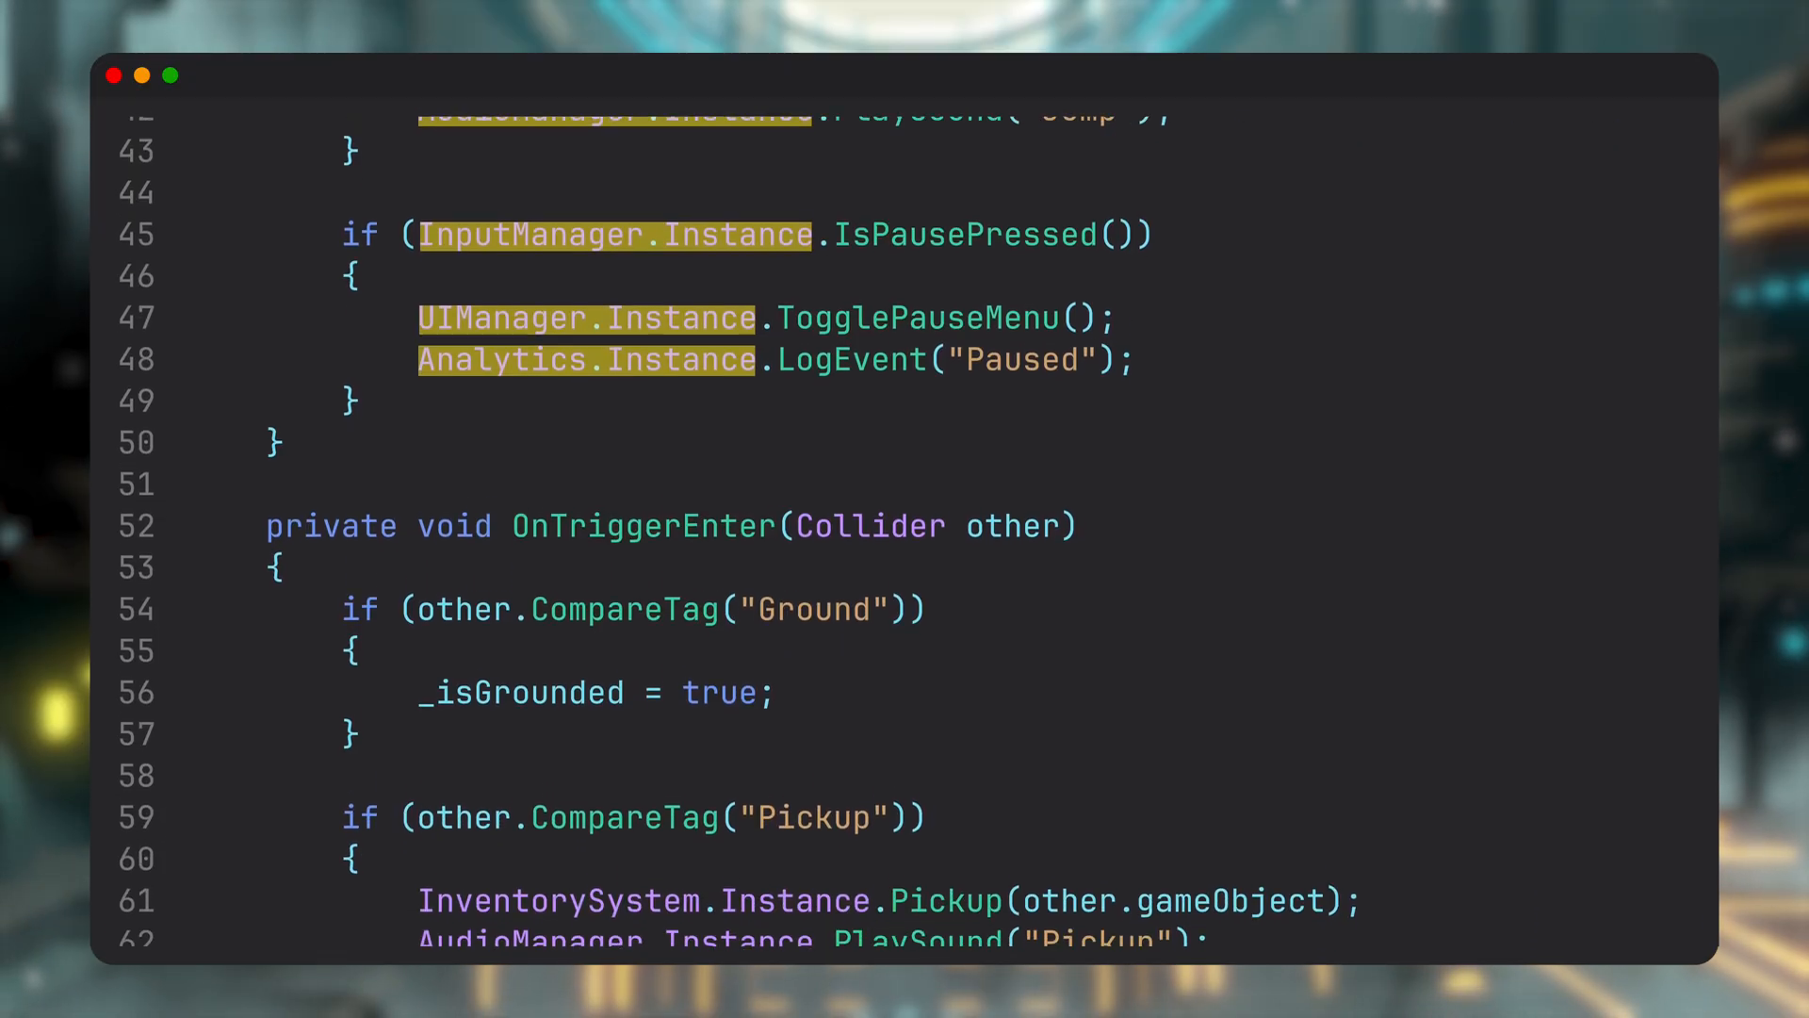
scroll("down", 3)
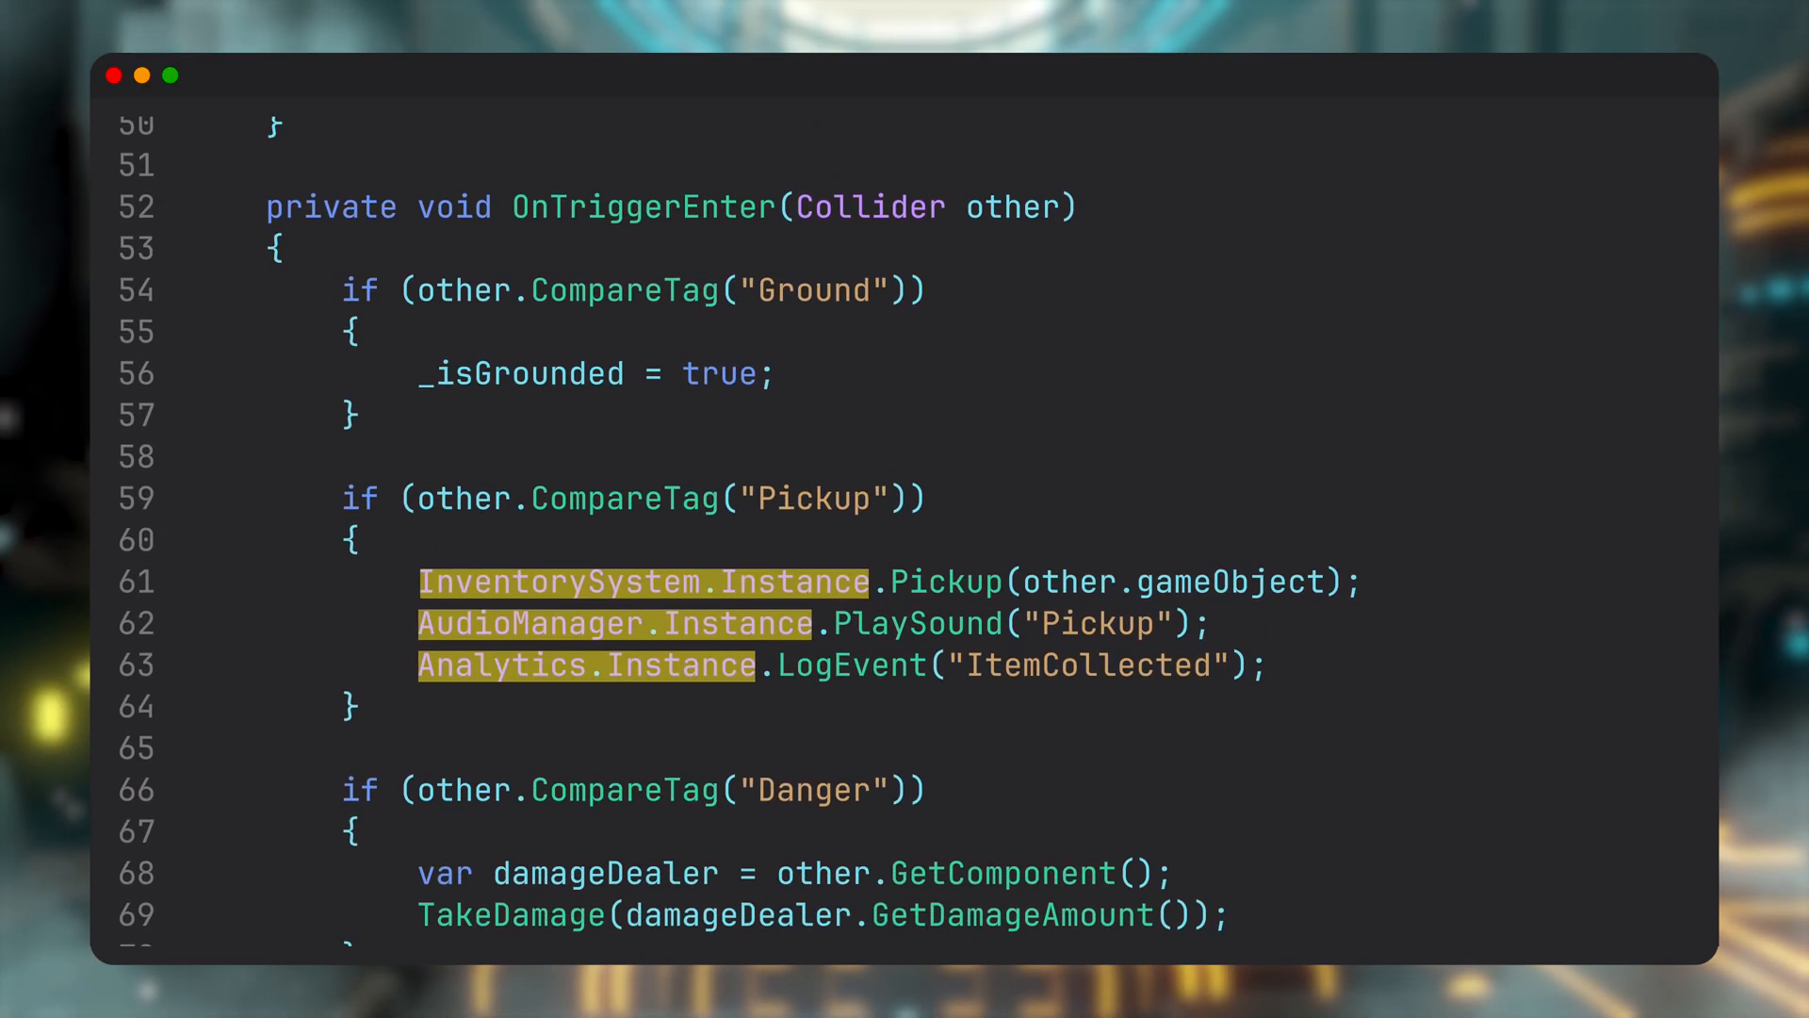
scroll("down", 3)
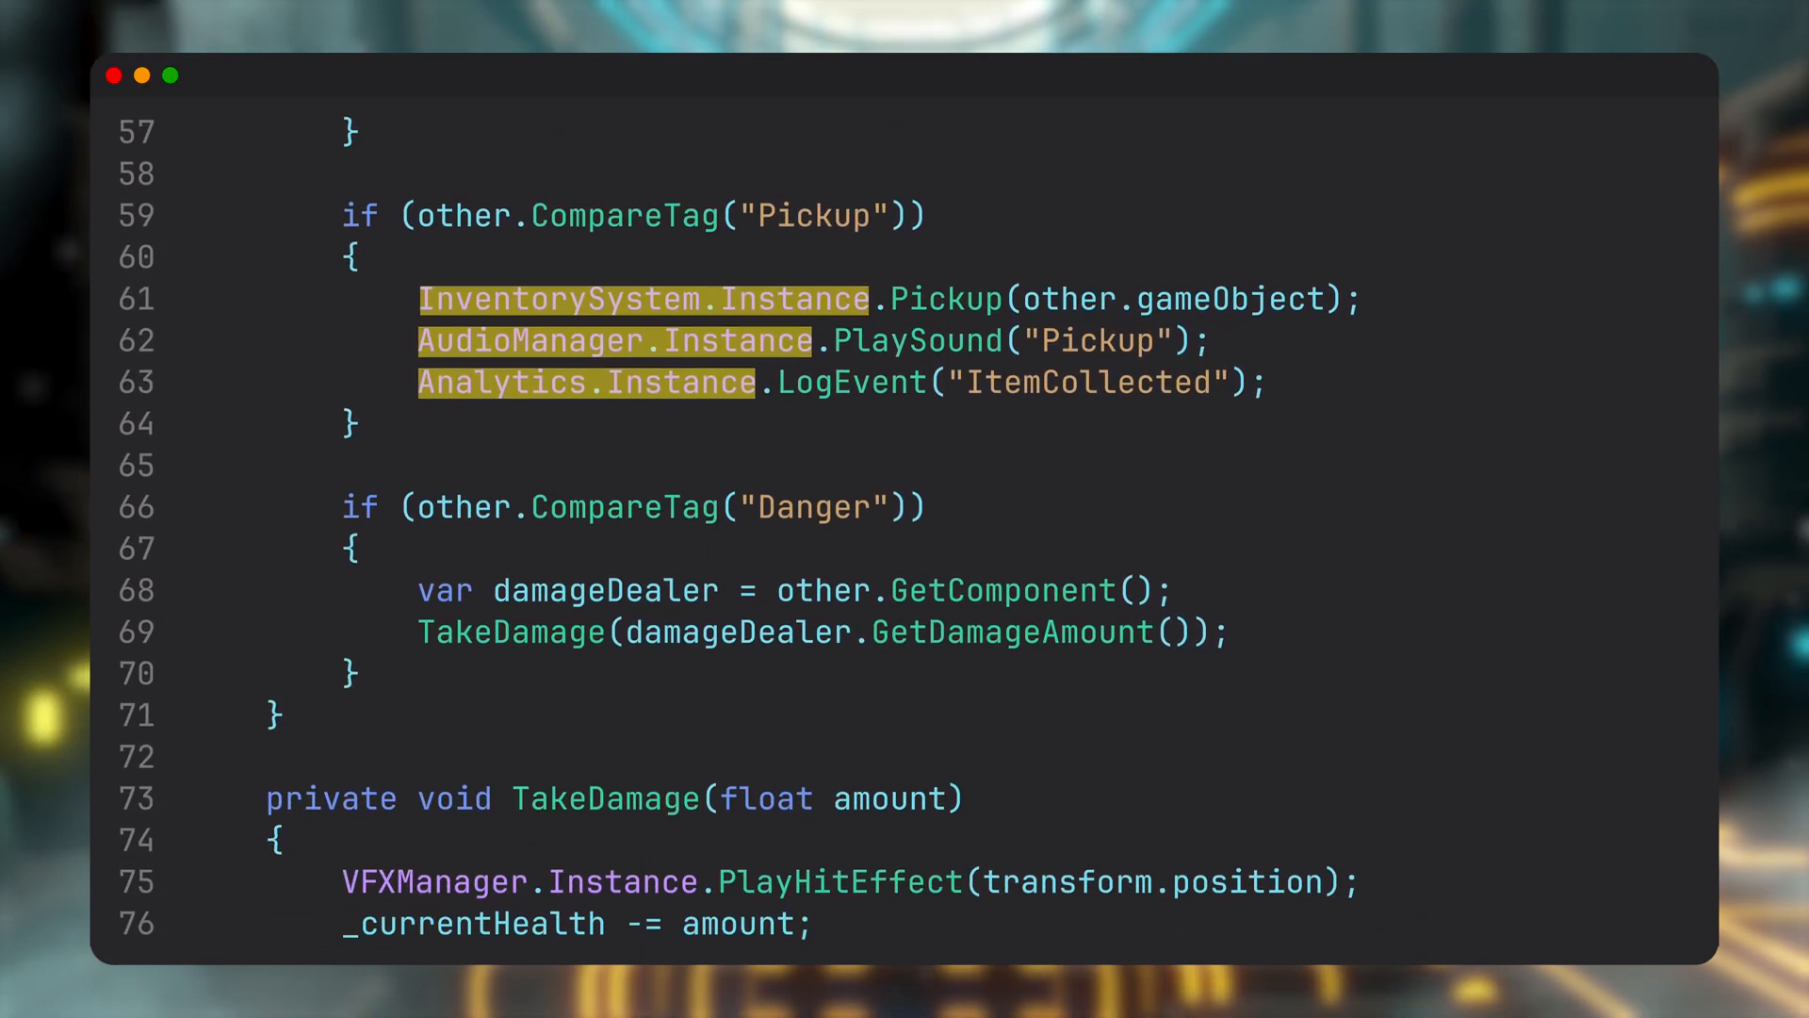
scroll("down", 3)
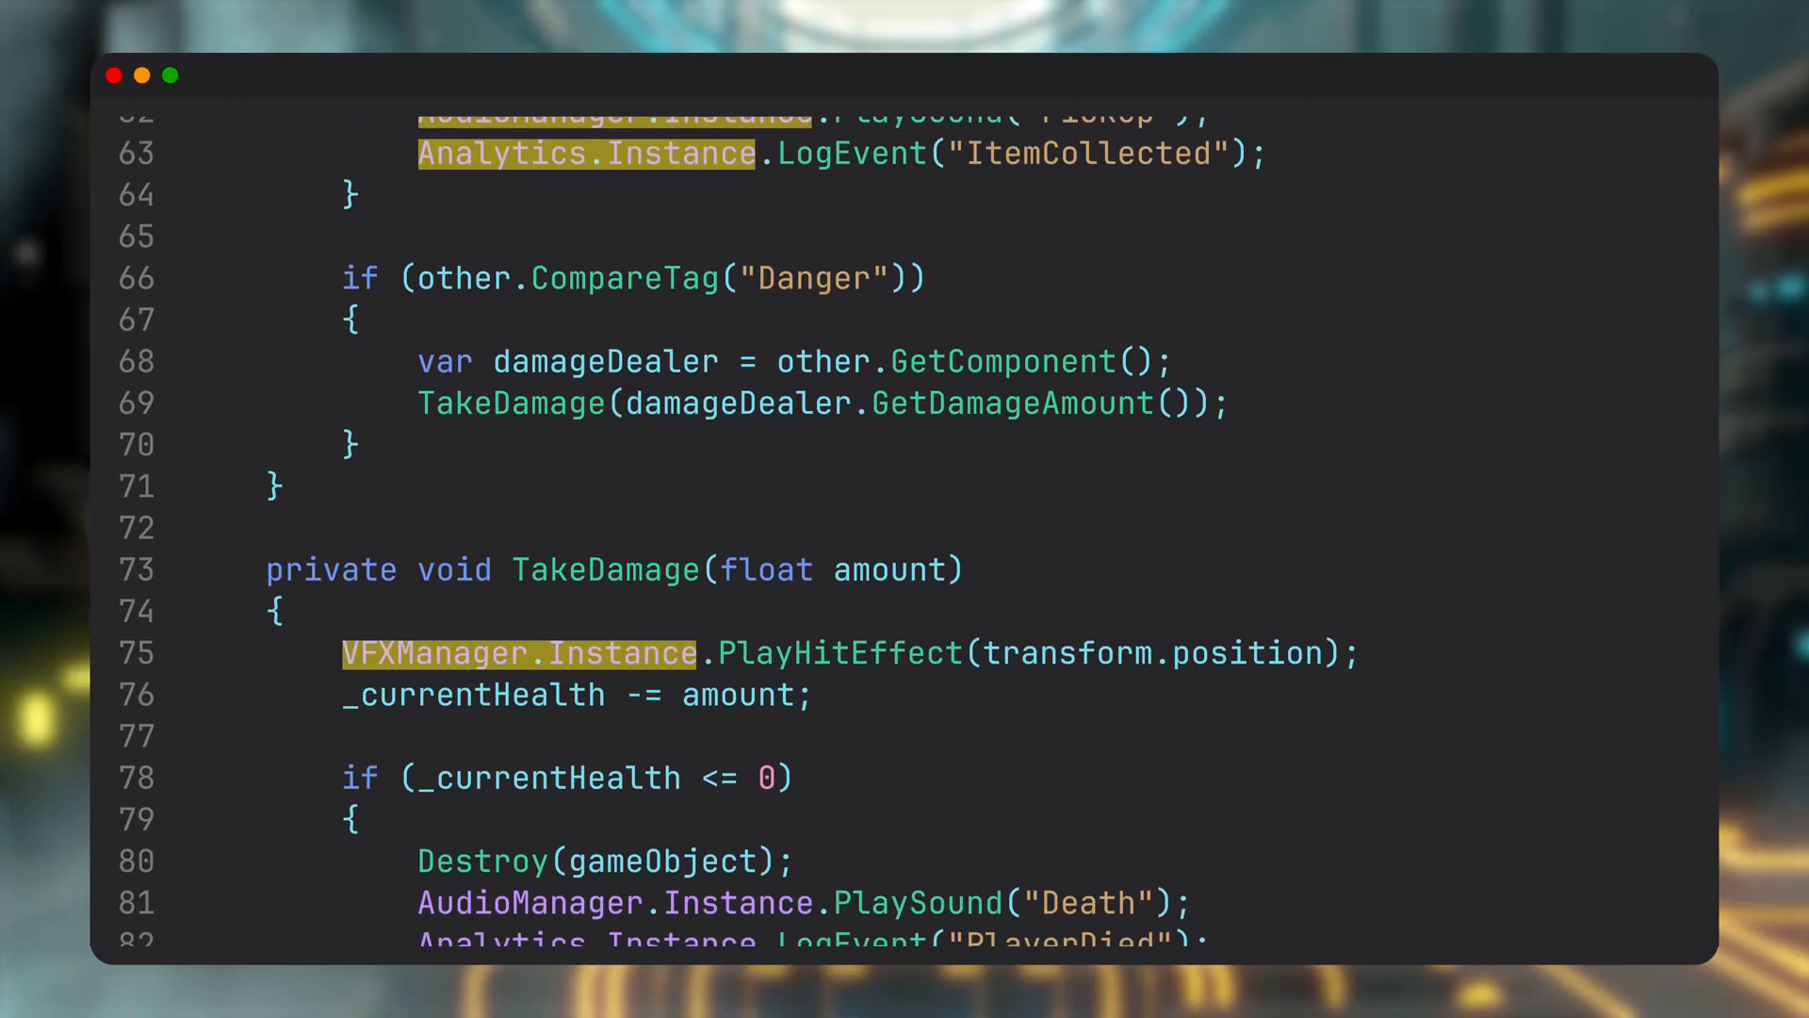
scroll("down", 3)
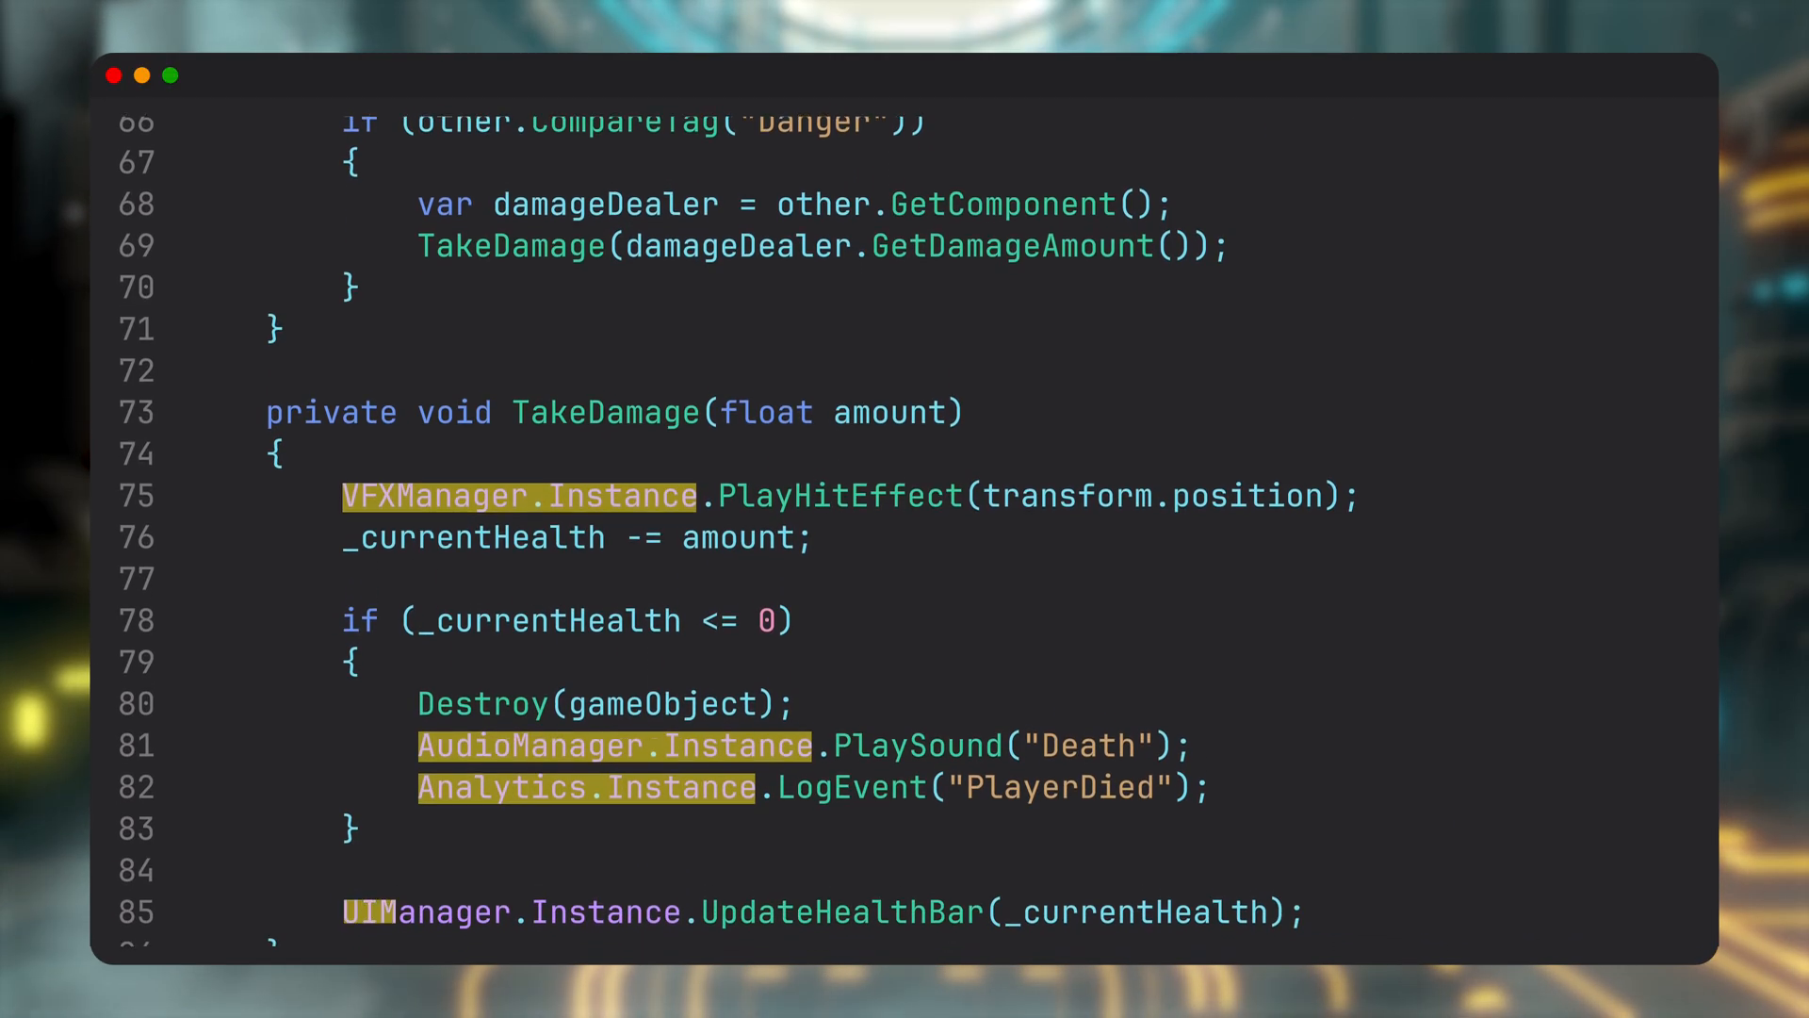
scroll("down", 3)
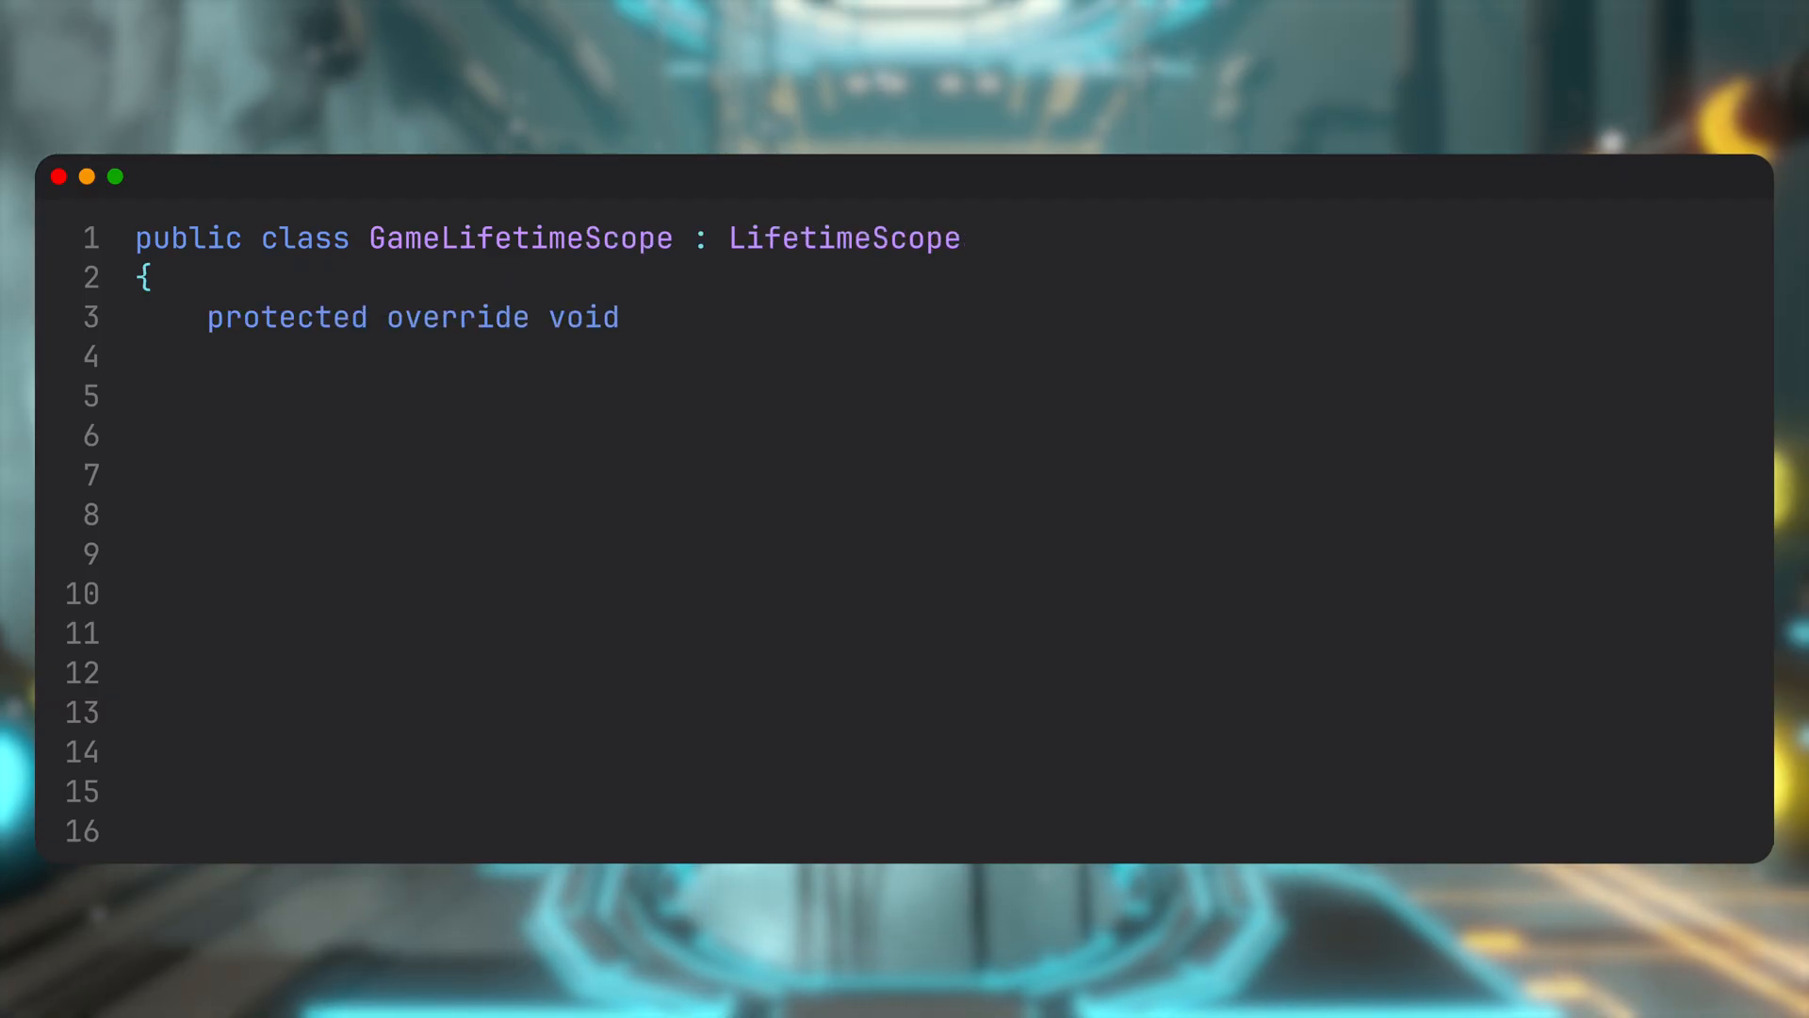
Write Configure(IContainerBuilder builder) registering VariantARewardSystem or VariantBRewardSystem with Lifetime.Singleton
type("Configure(IContainerBuilder builder)")
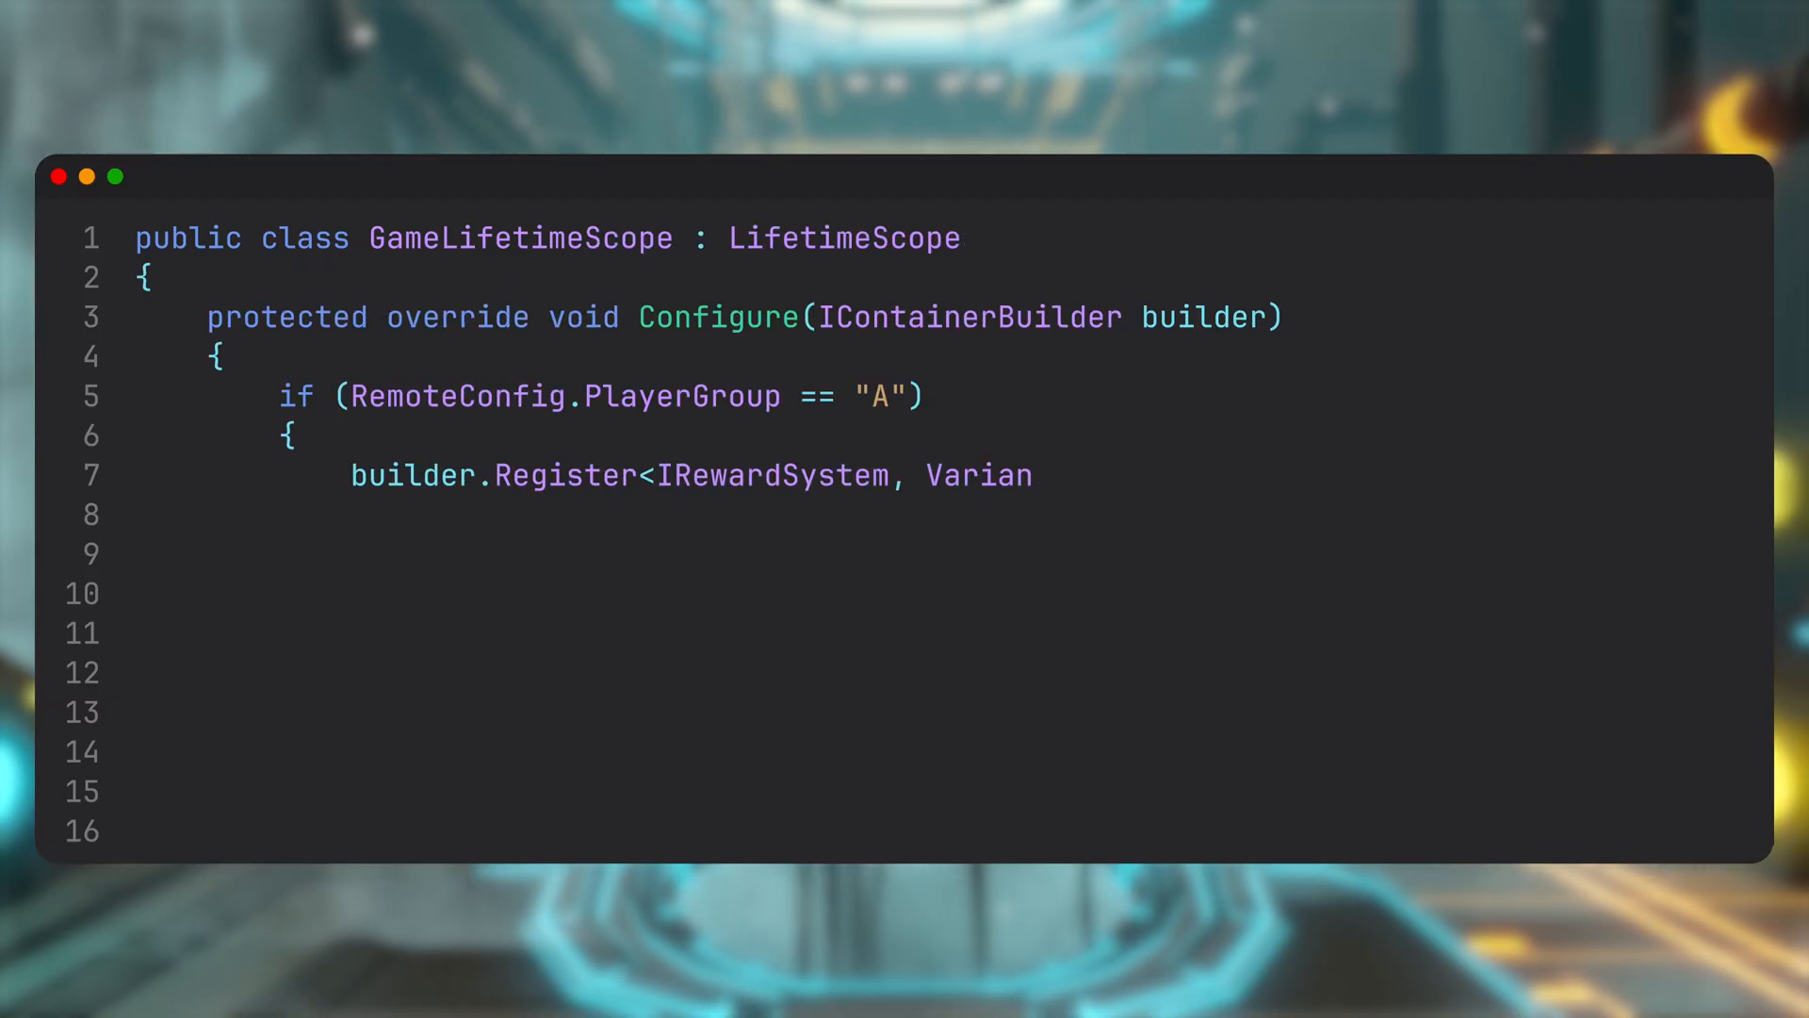
type("tARewardSystem>(Lifetime.Singleton);")
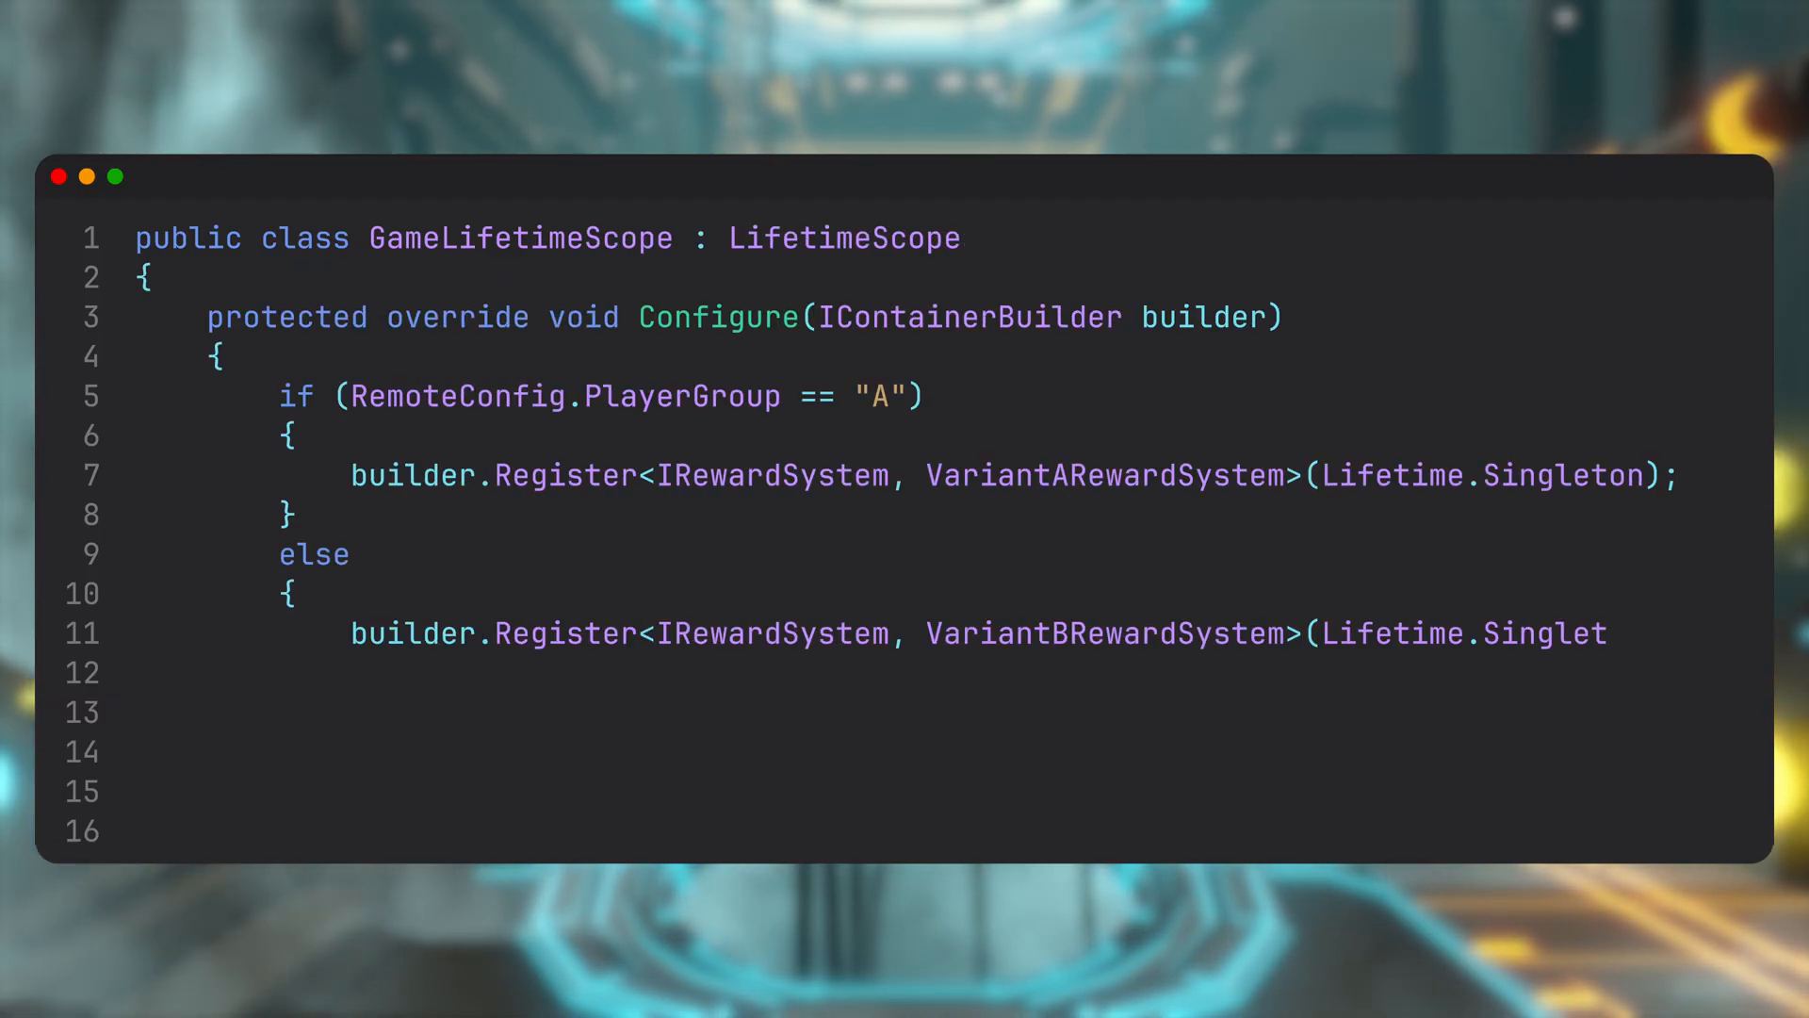
type("on);")
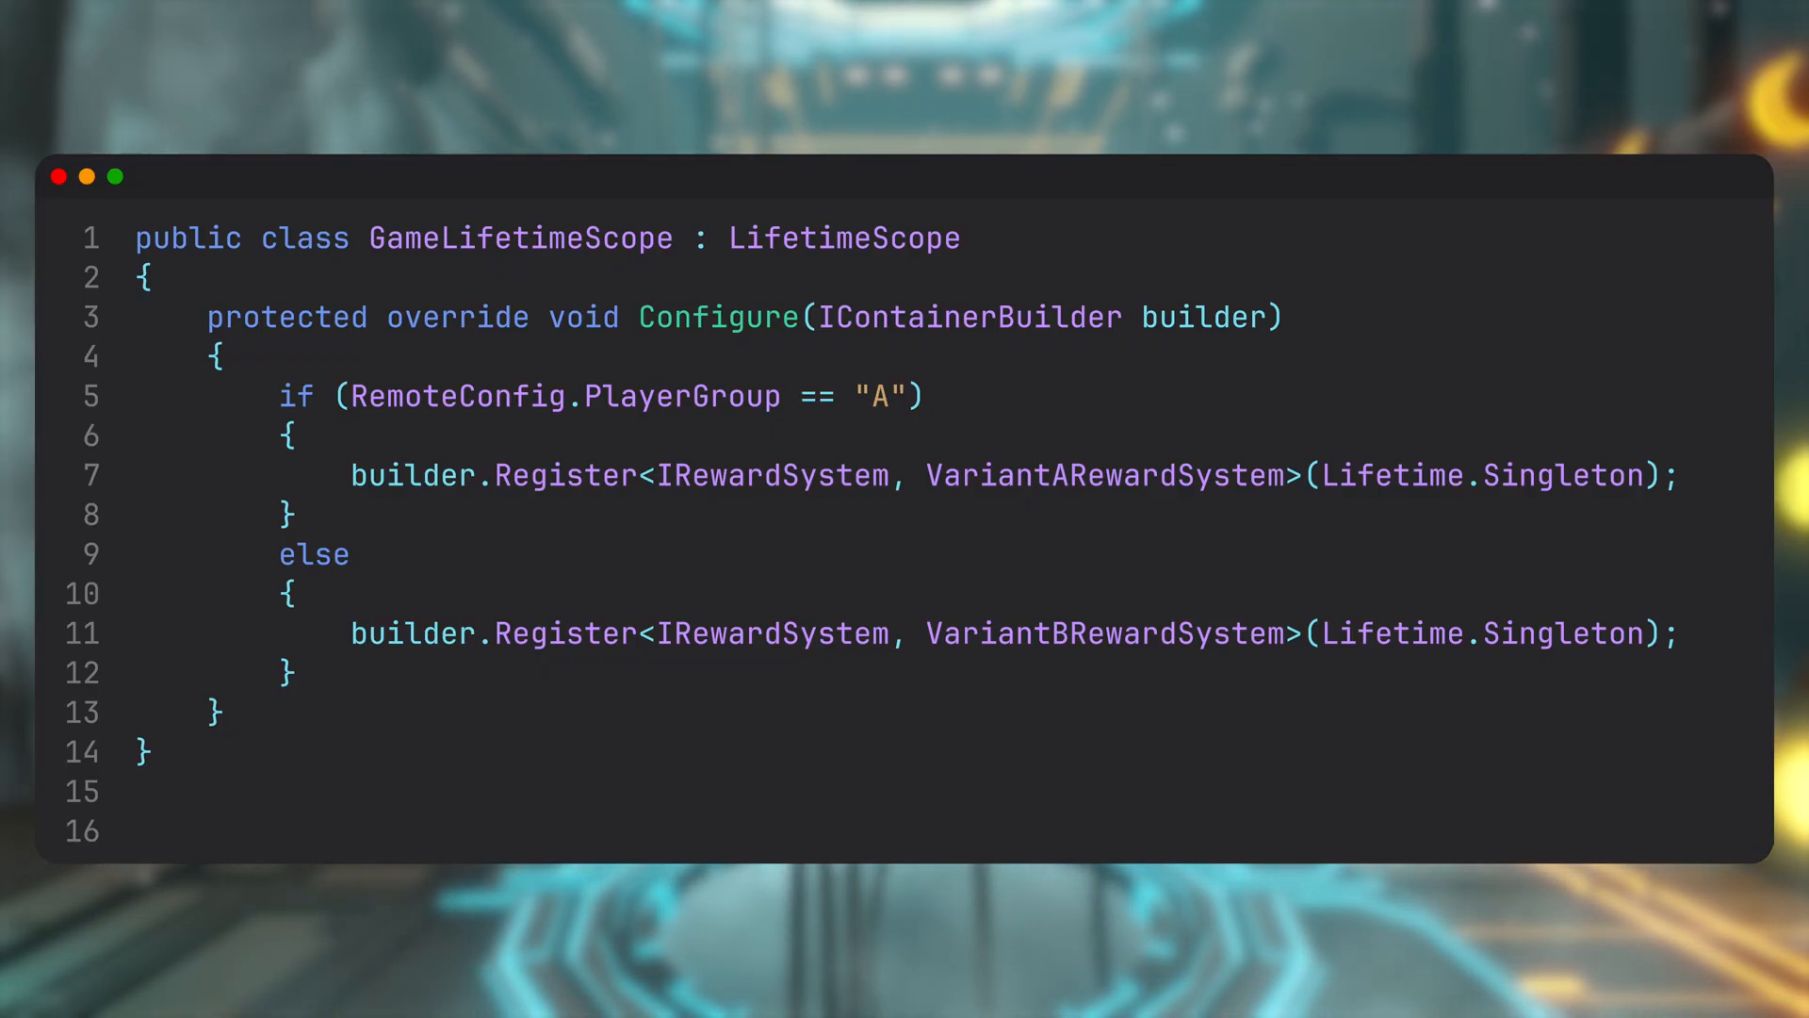
Add builder.RegisterEntryPoint<DailyLoginHandler>(); on a new line after the else block
double_click(1481, 476)
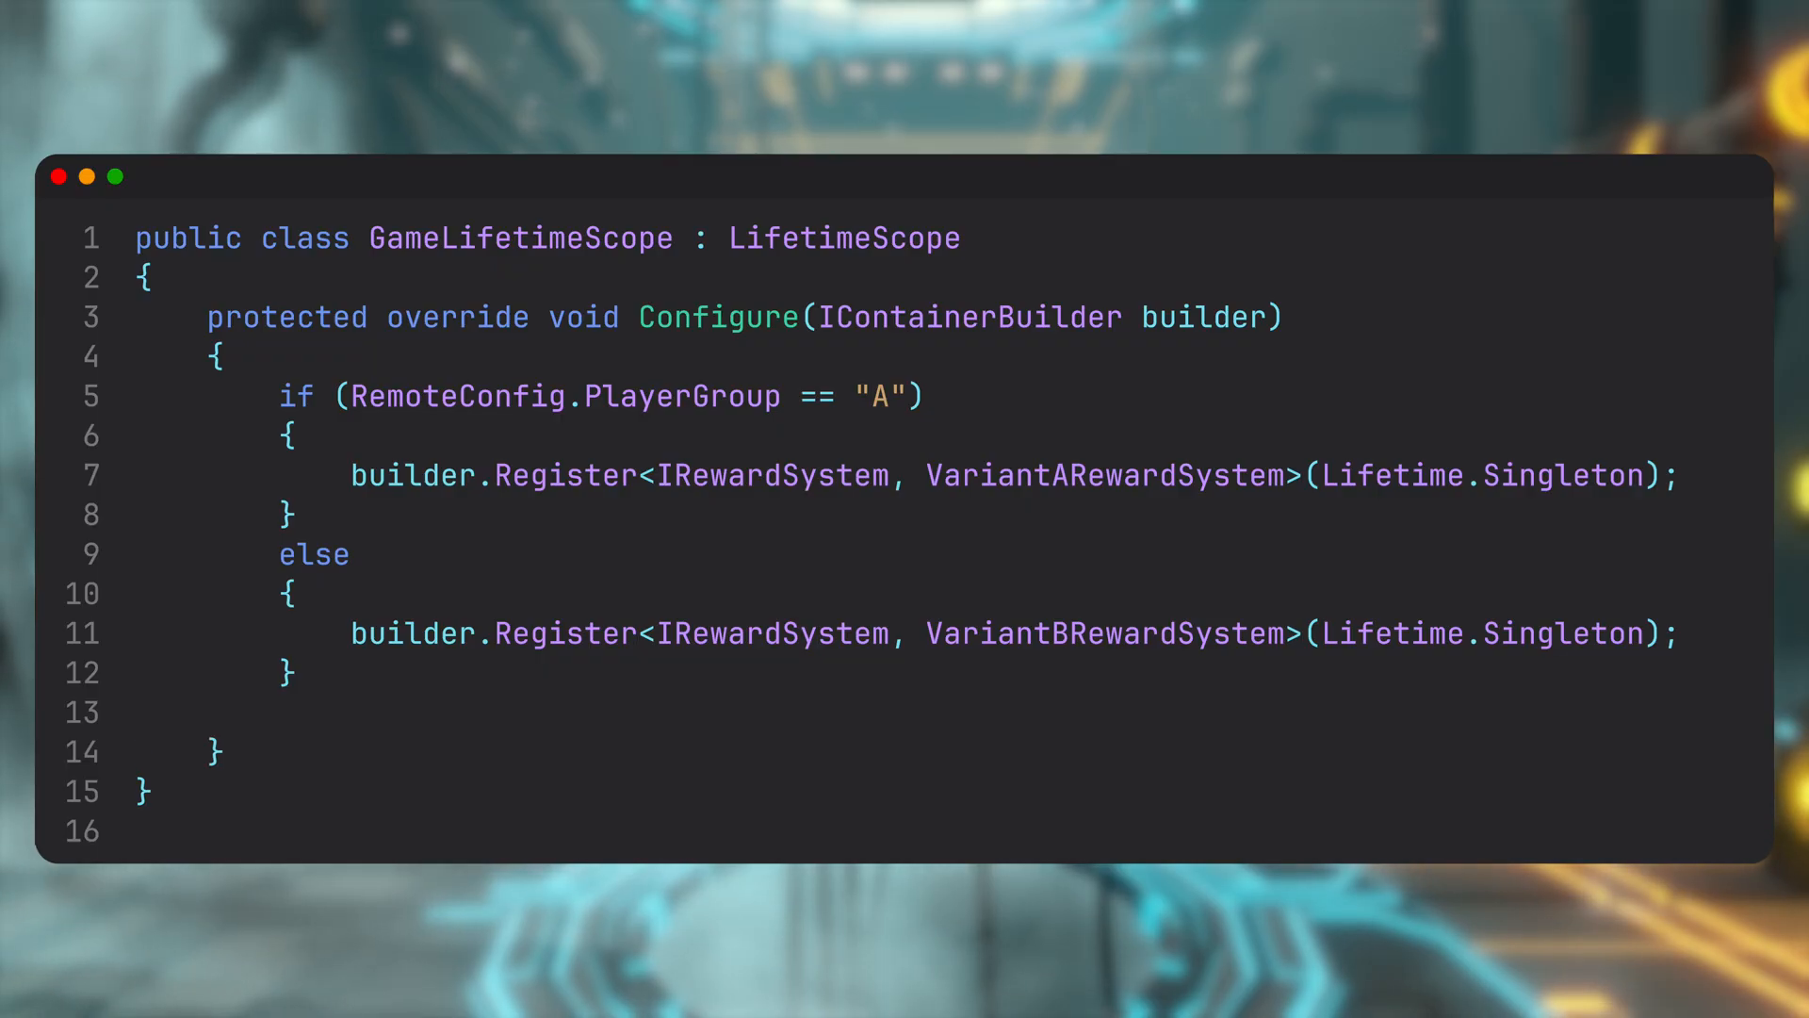
type("builder.RegisterEntryPoint<DailyLoginHandler>();")
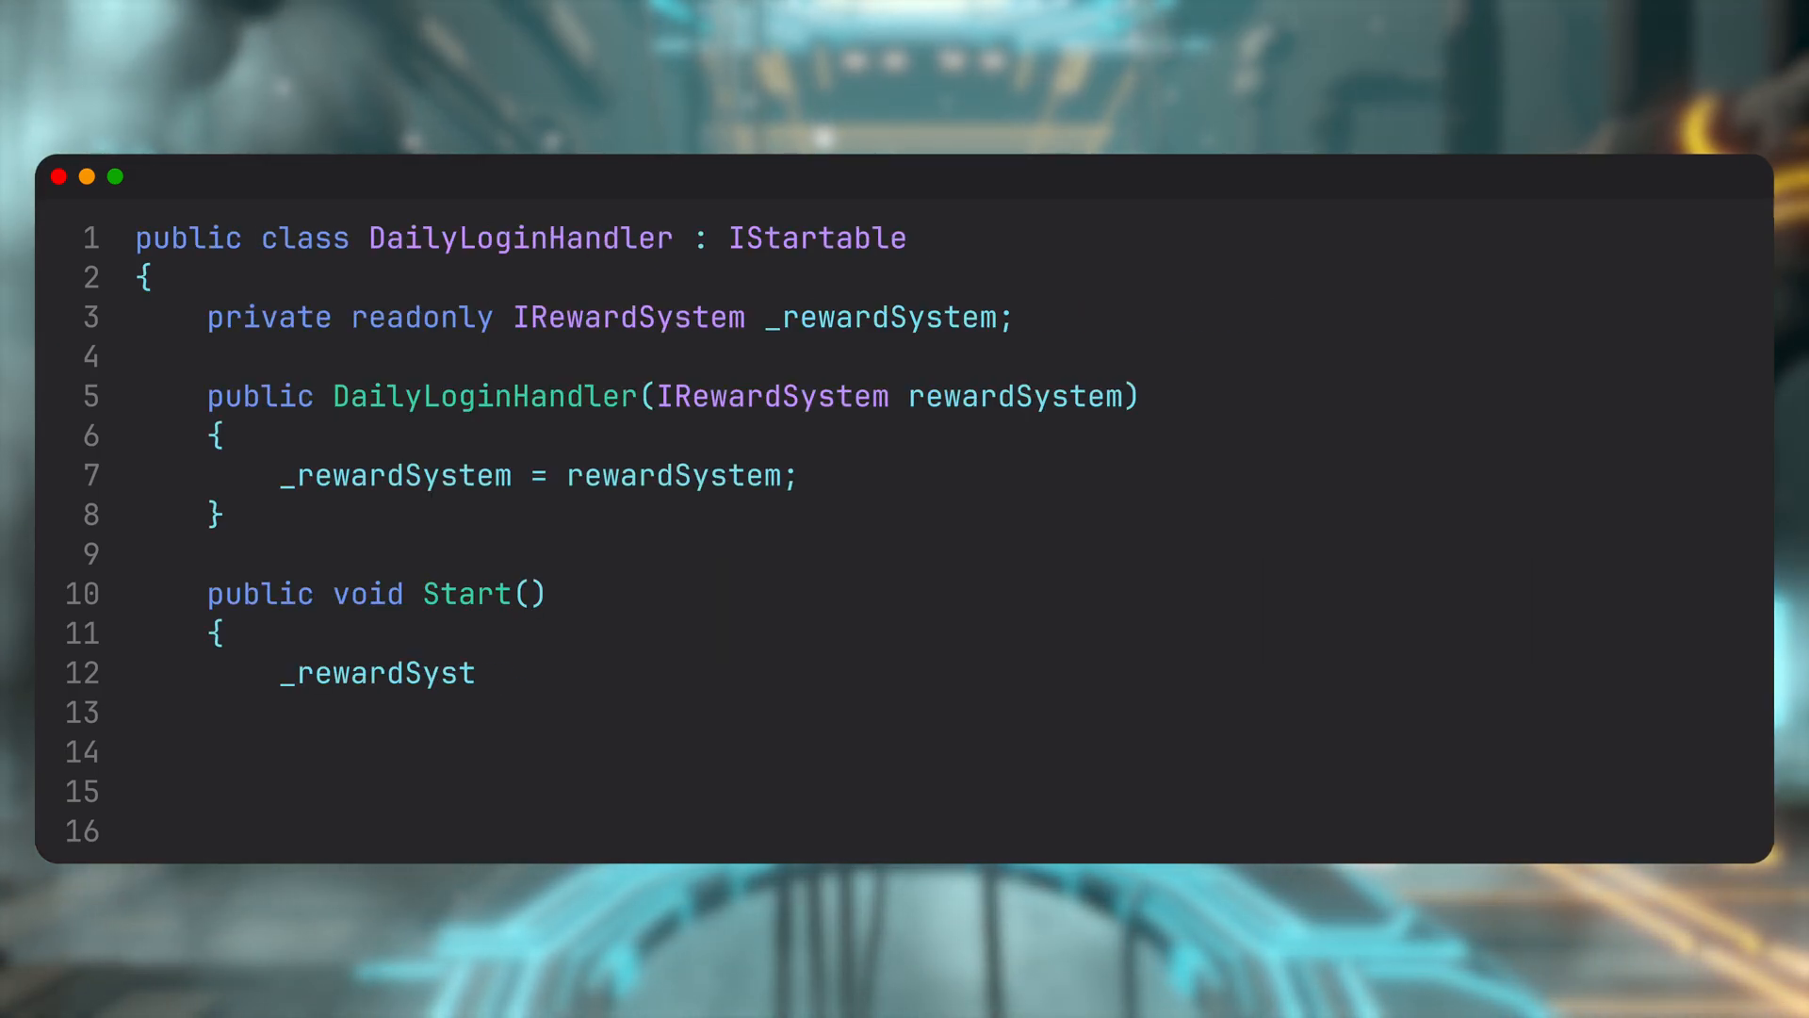
Call _rewardSystem.GiveLoginReward() inside DailyLoginHandler's Start method
type("em.GiveLoginReward();")
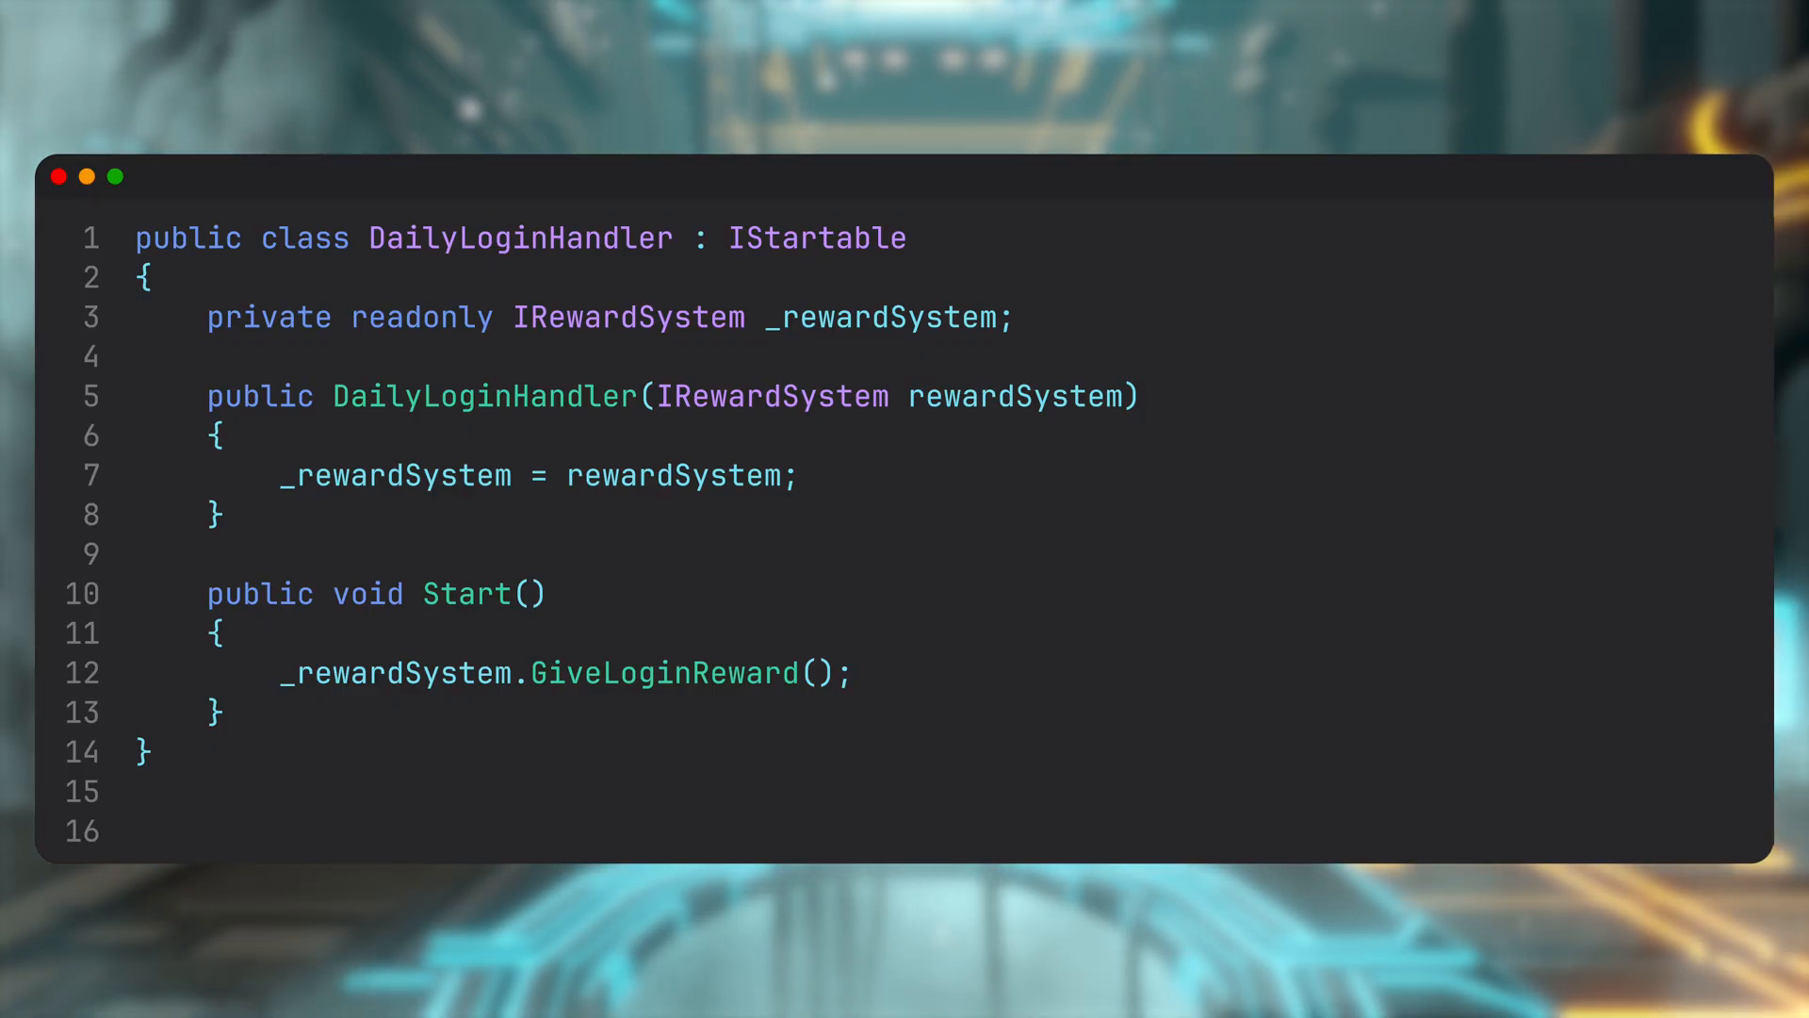